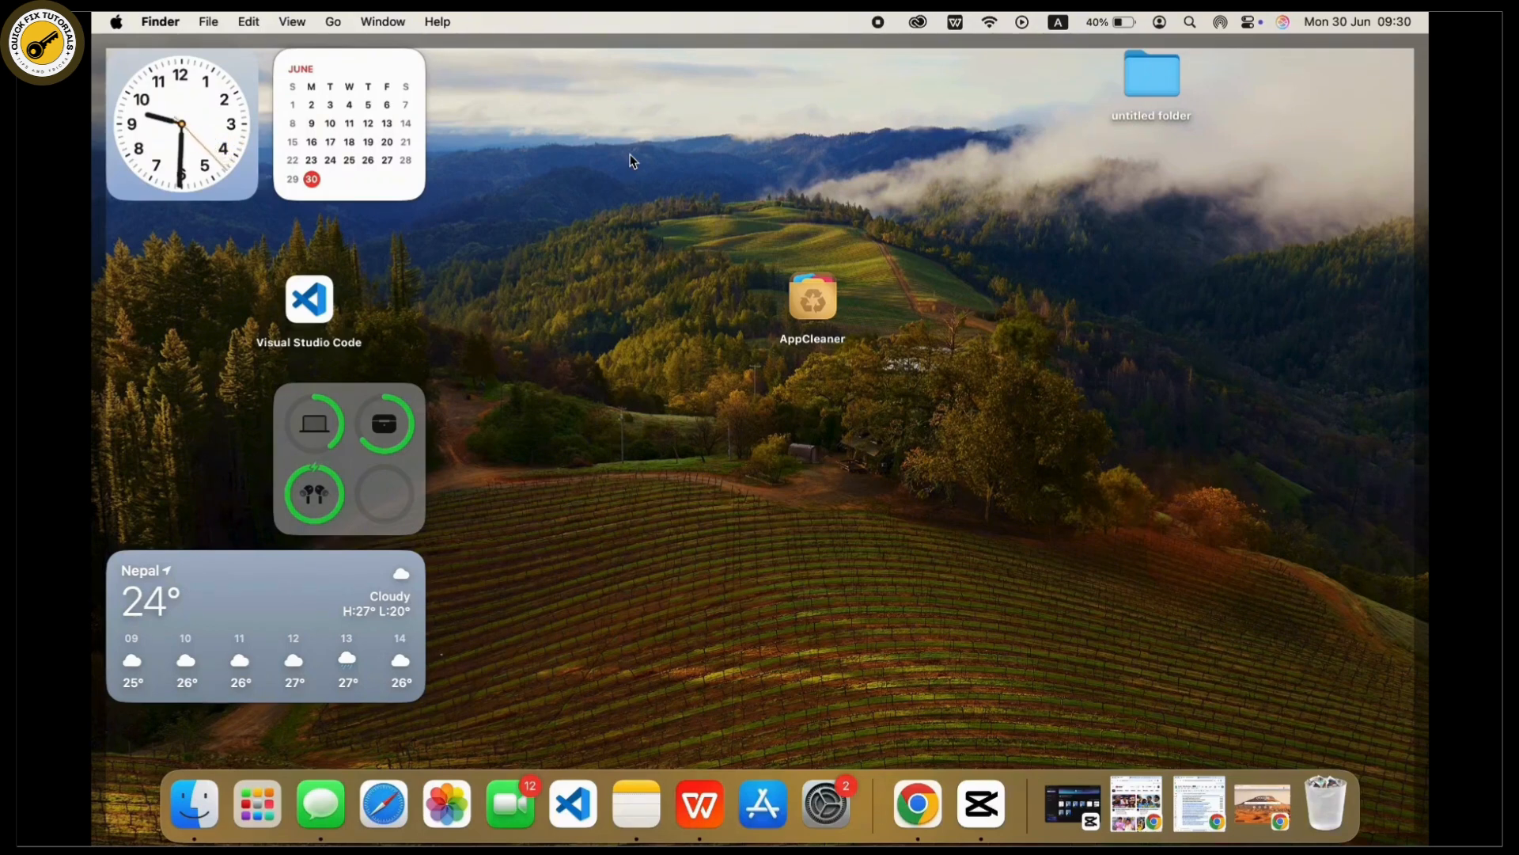
Step: Open About This Mac from the Apple menu to view model and serial number
left_click(116, 22)
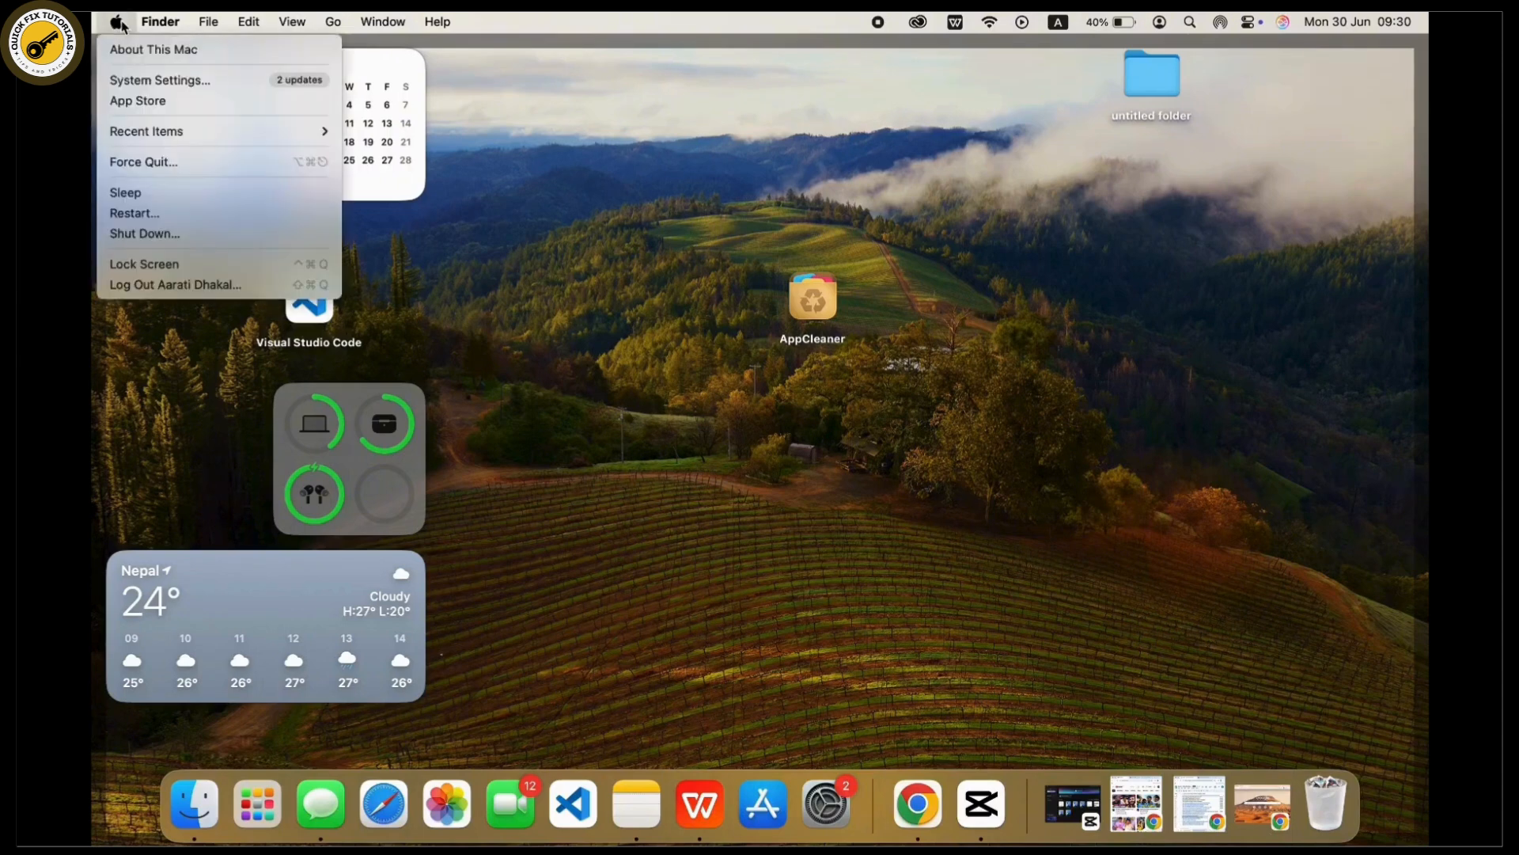
mouse_move(153, 49)
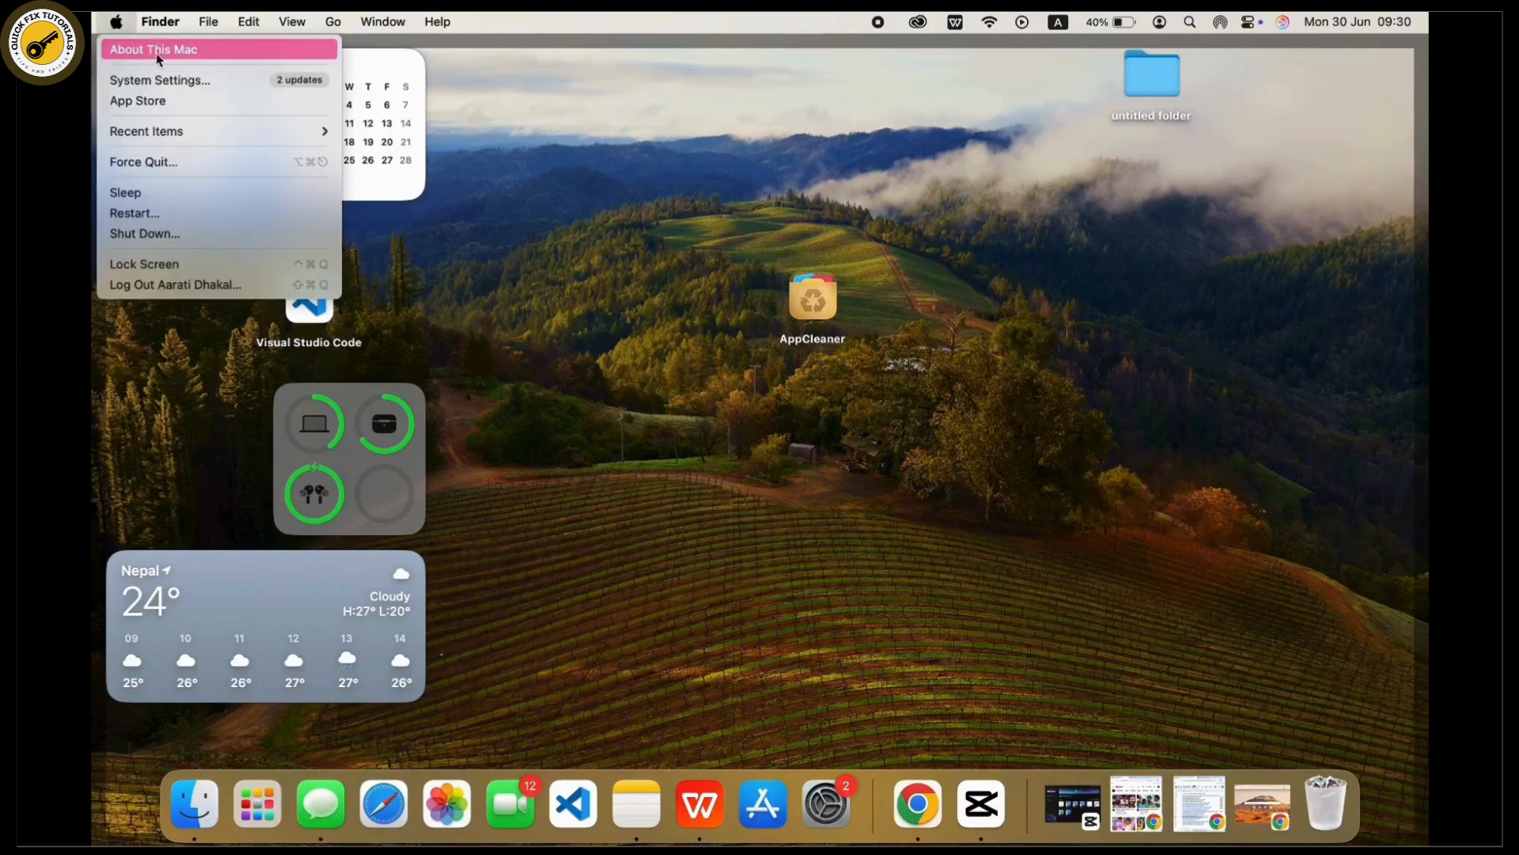
left_click(153, 48)
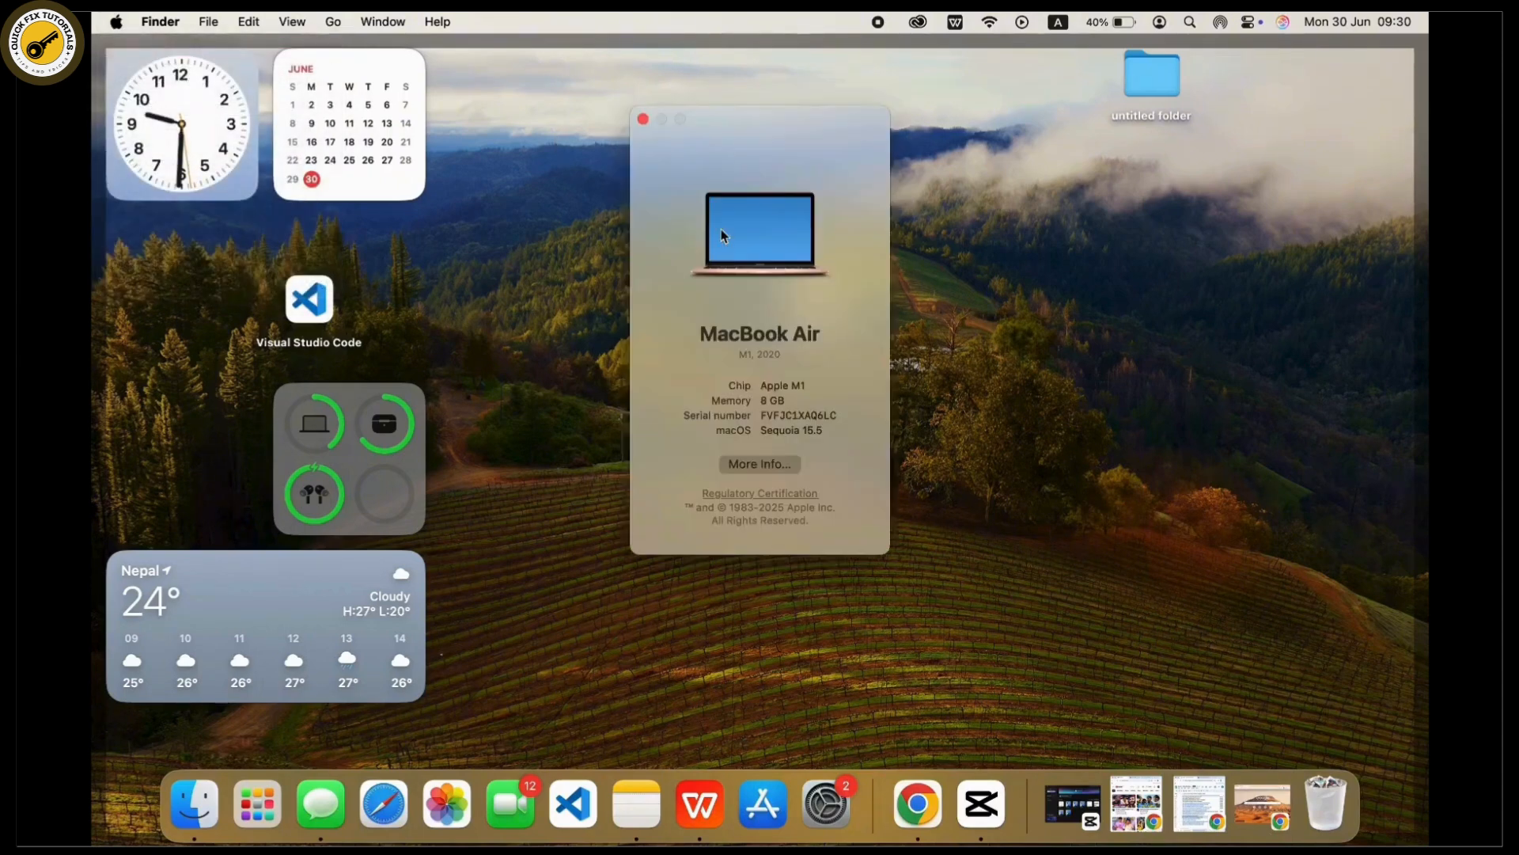
mouse_move(819, 417)
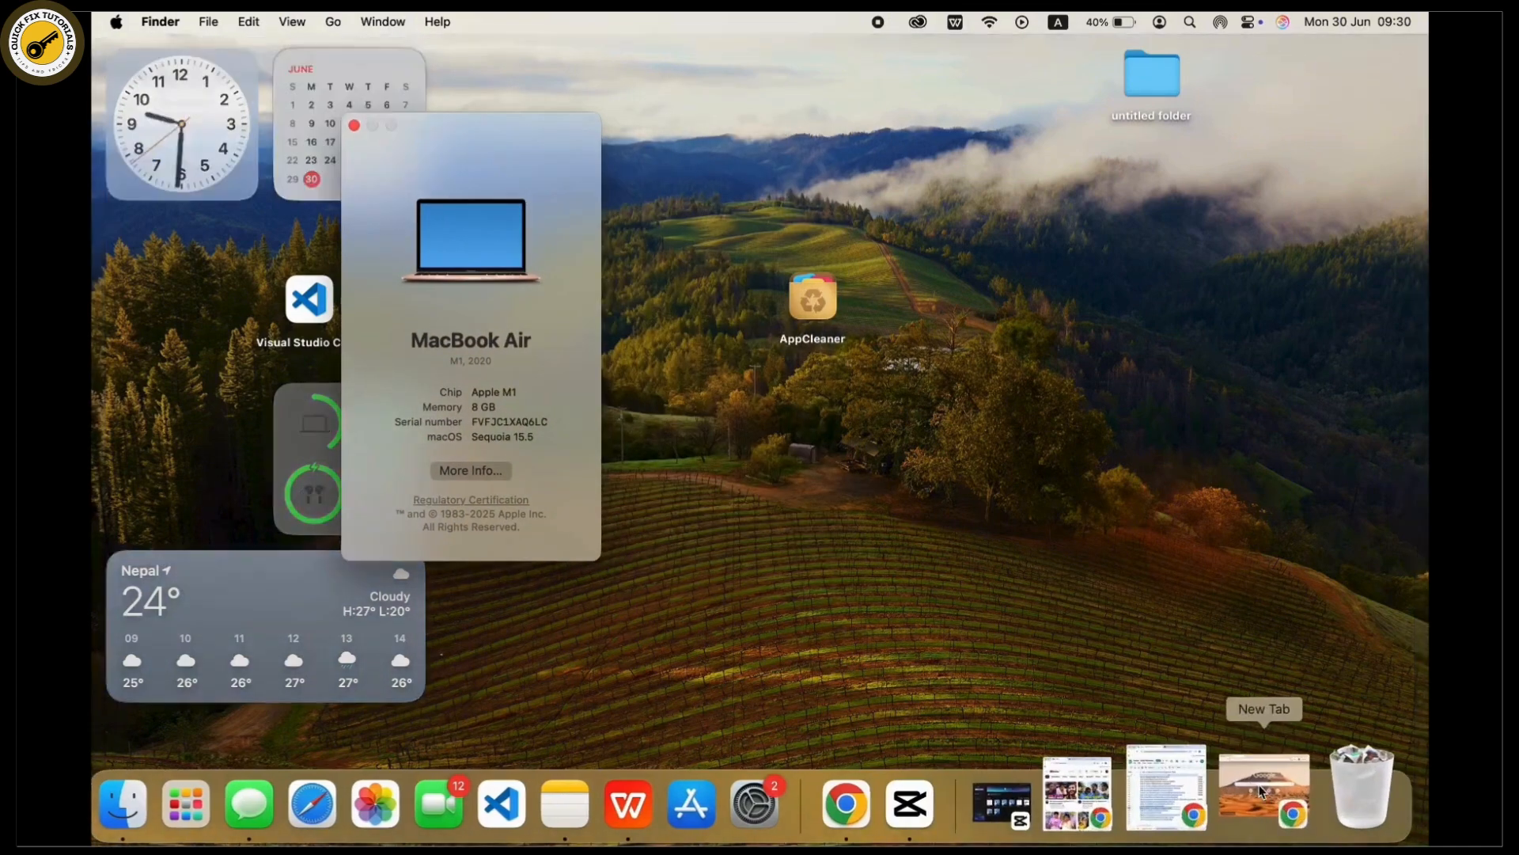
Step: In Chrome, search Google for 'check apple coverage'
left_click(1264, 787)
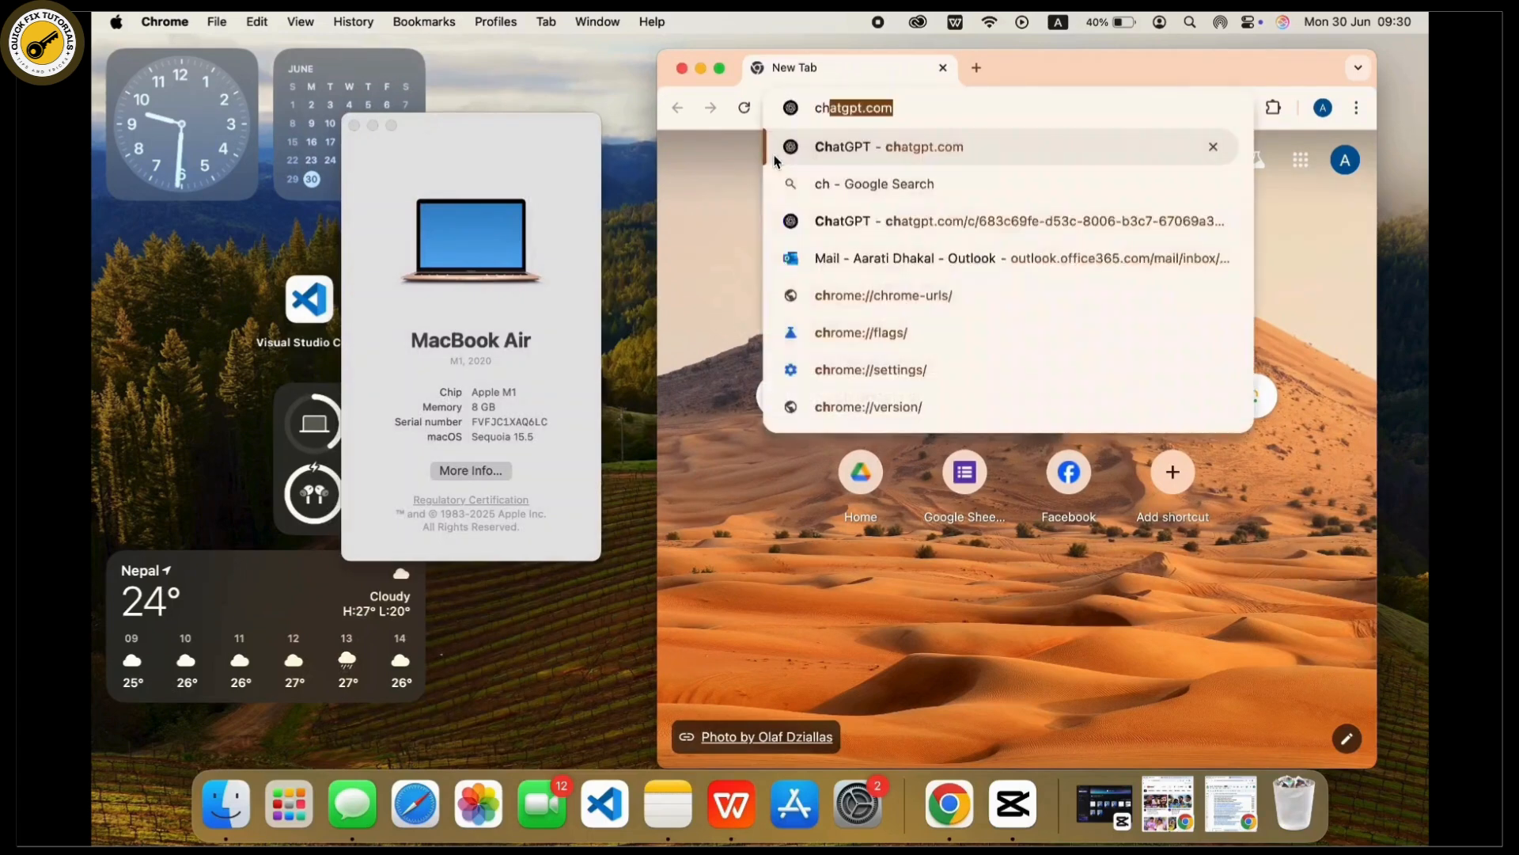
type("check a")
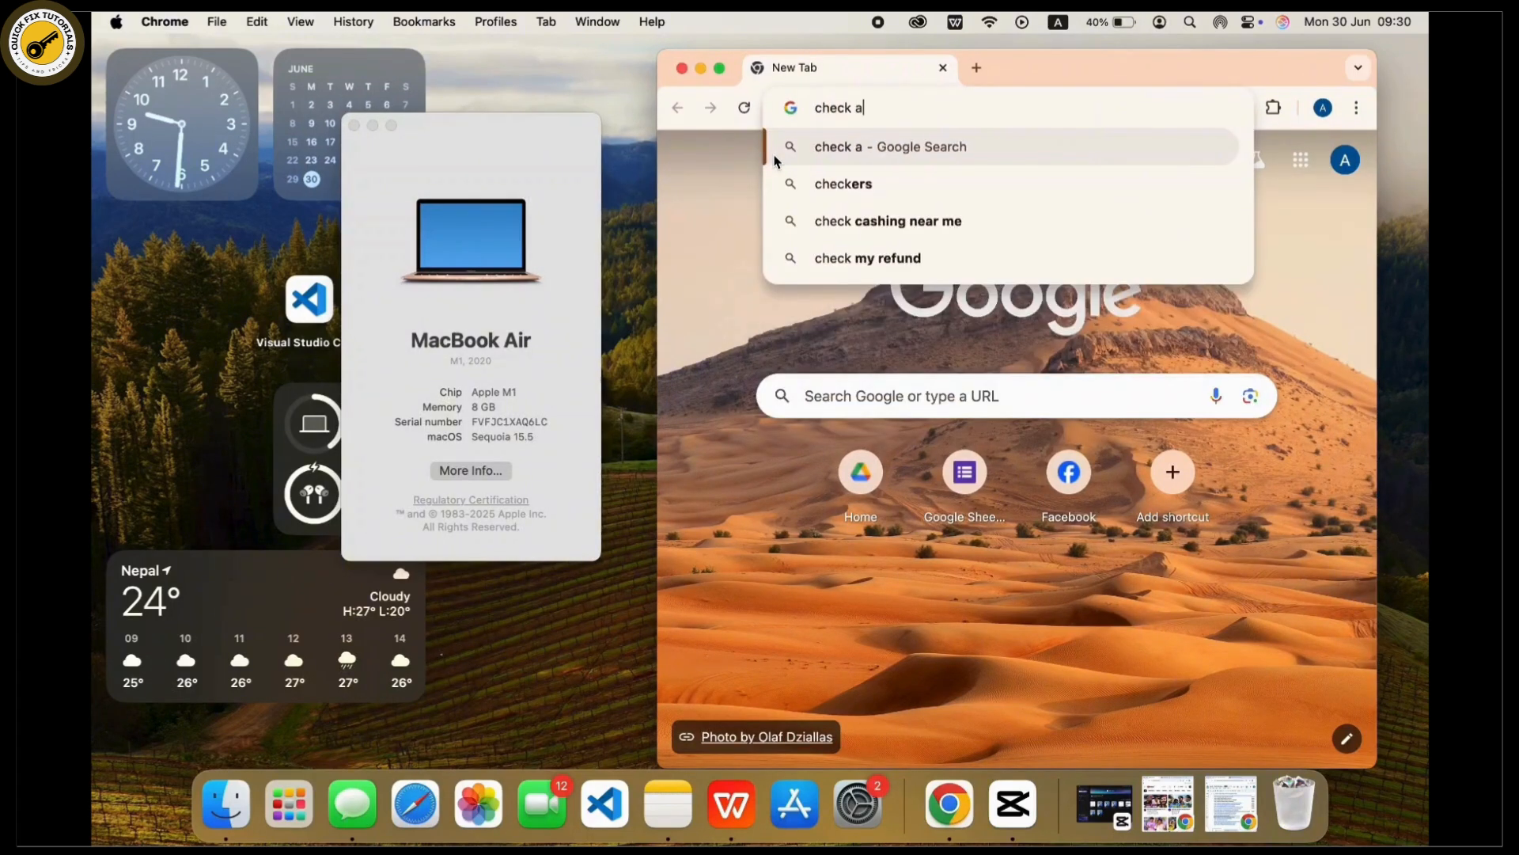
type("pple")
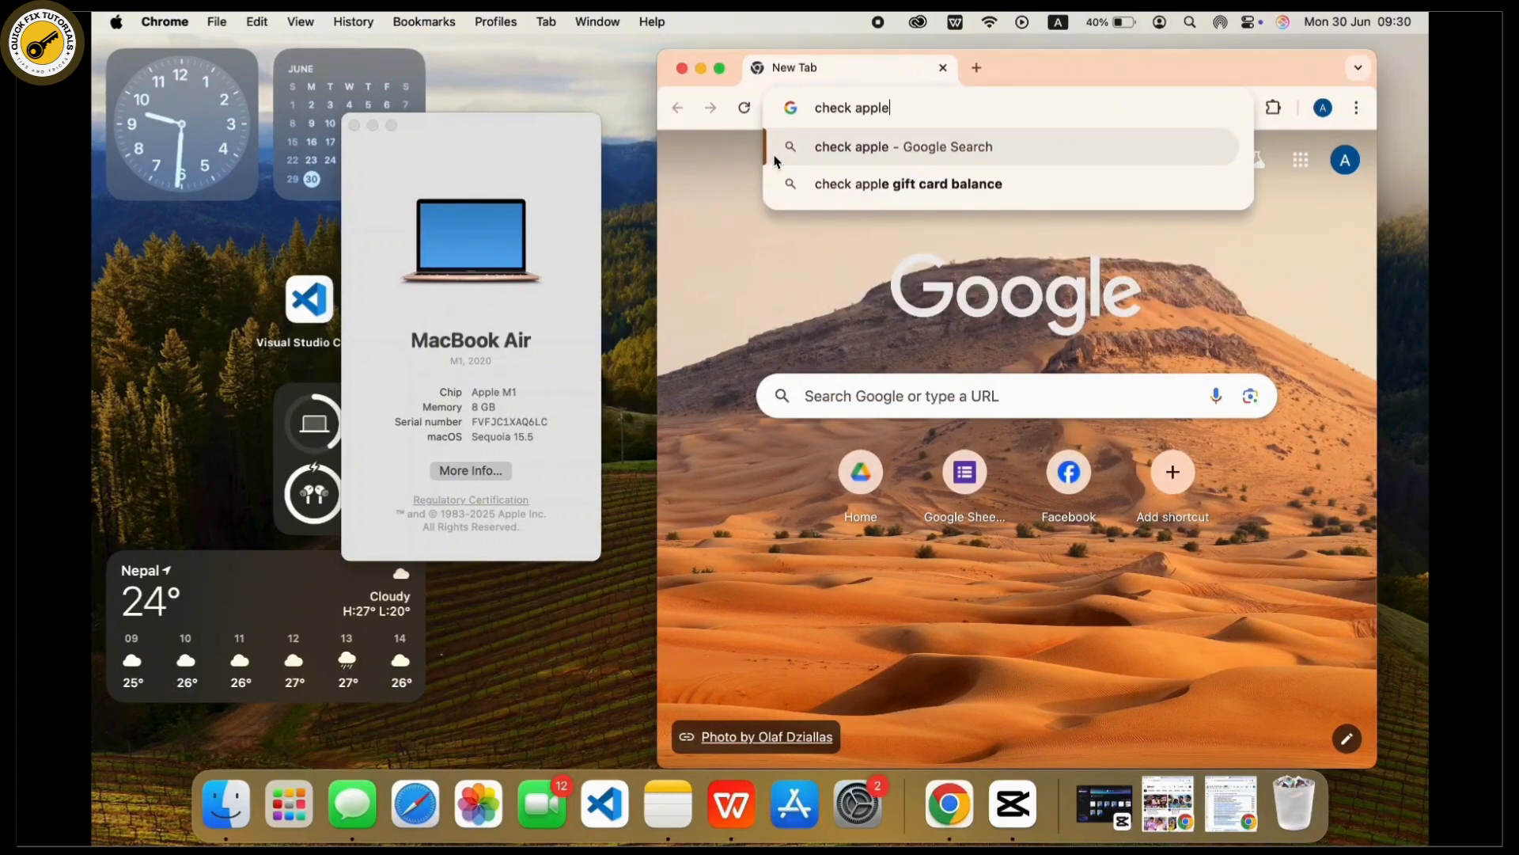
type("covera")
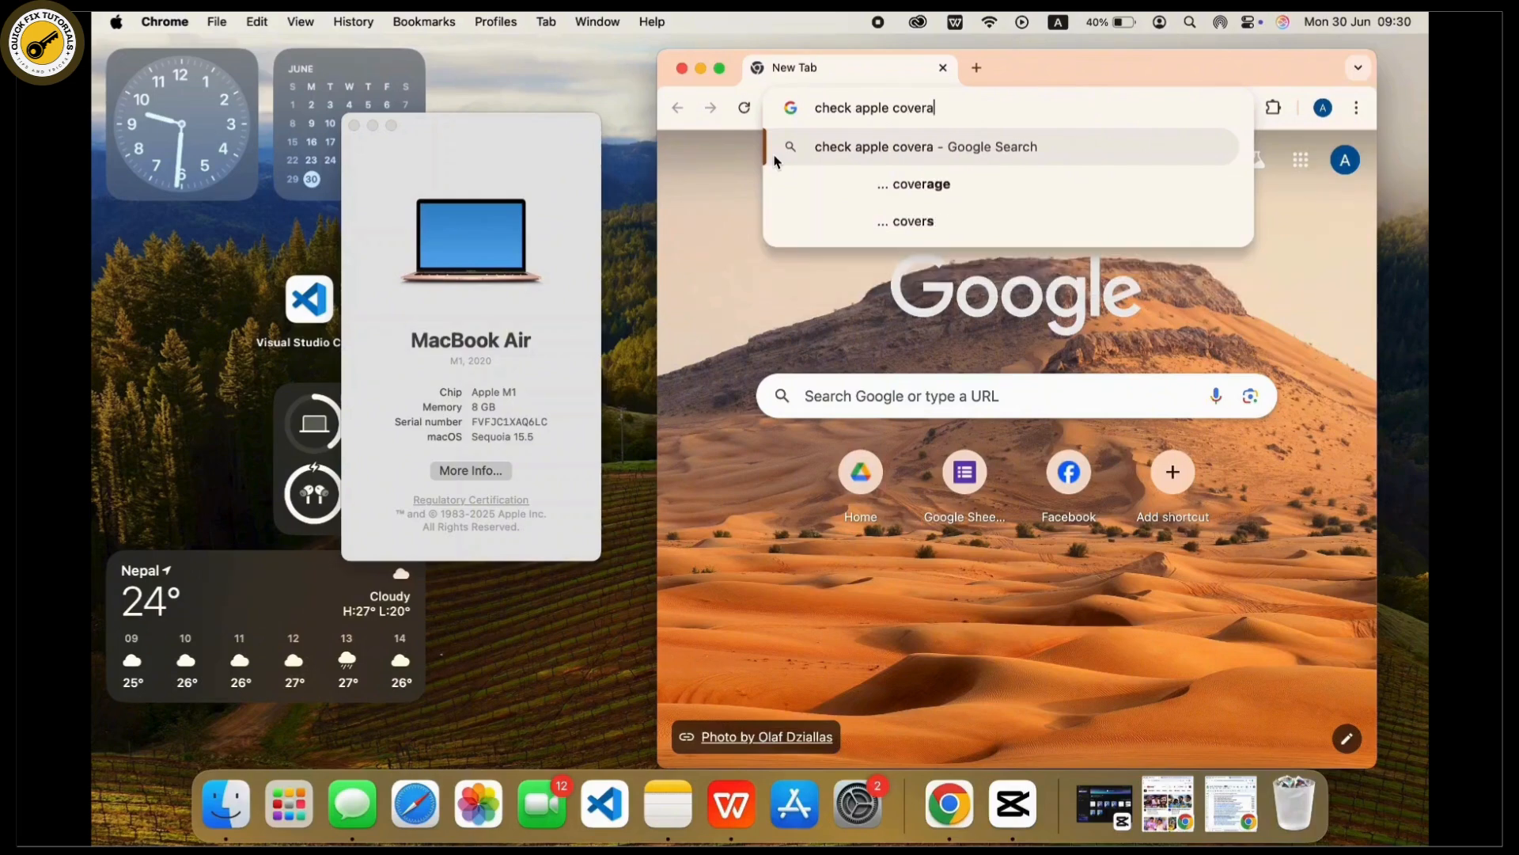
type("ge&rlz=1C5CHFA_e...")
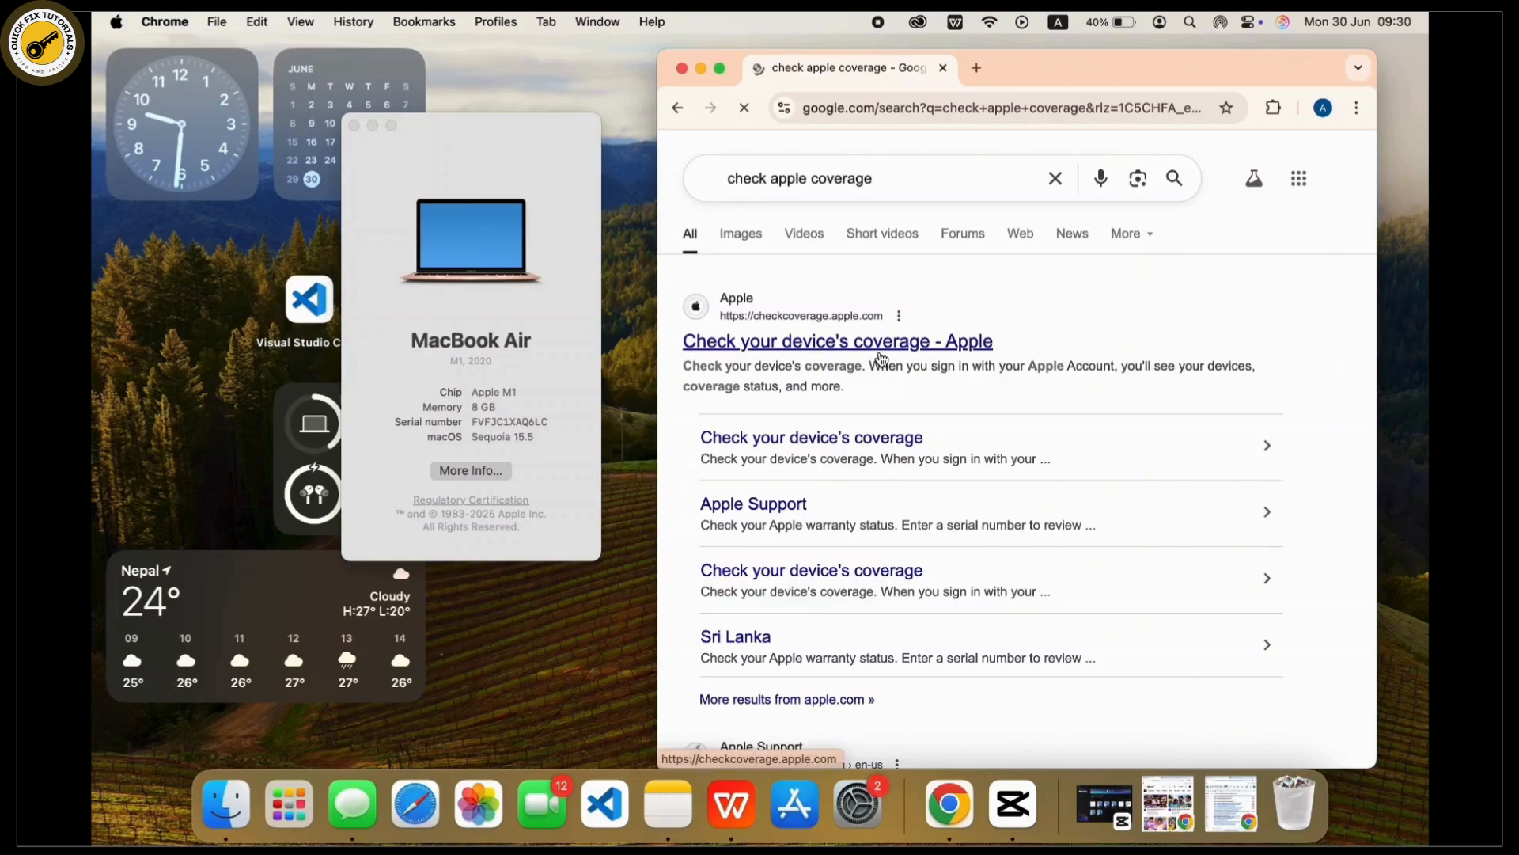
left_click(836, 340)
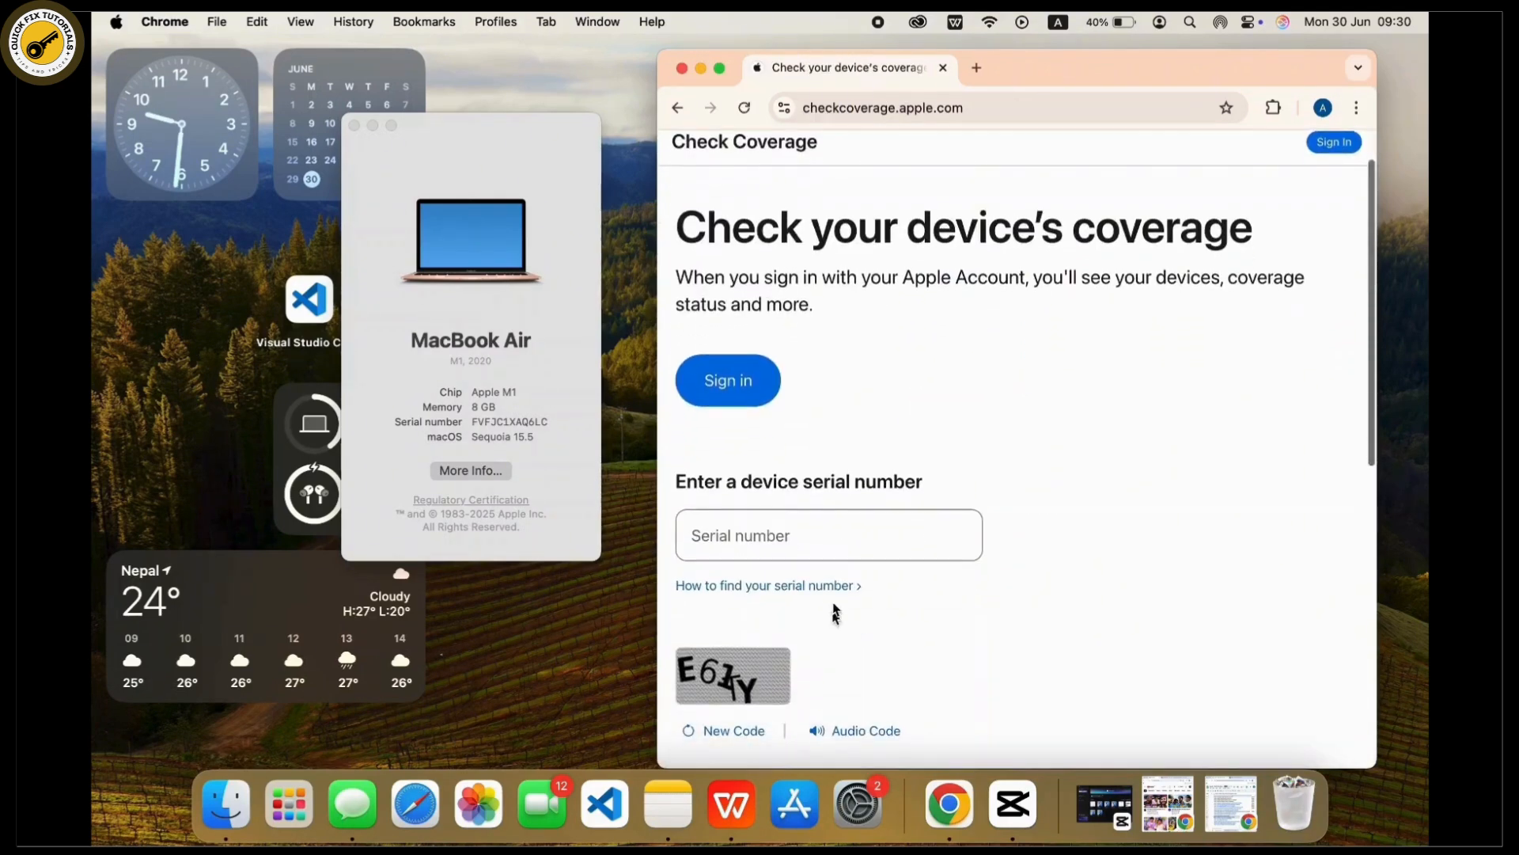
type("F")
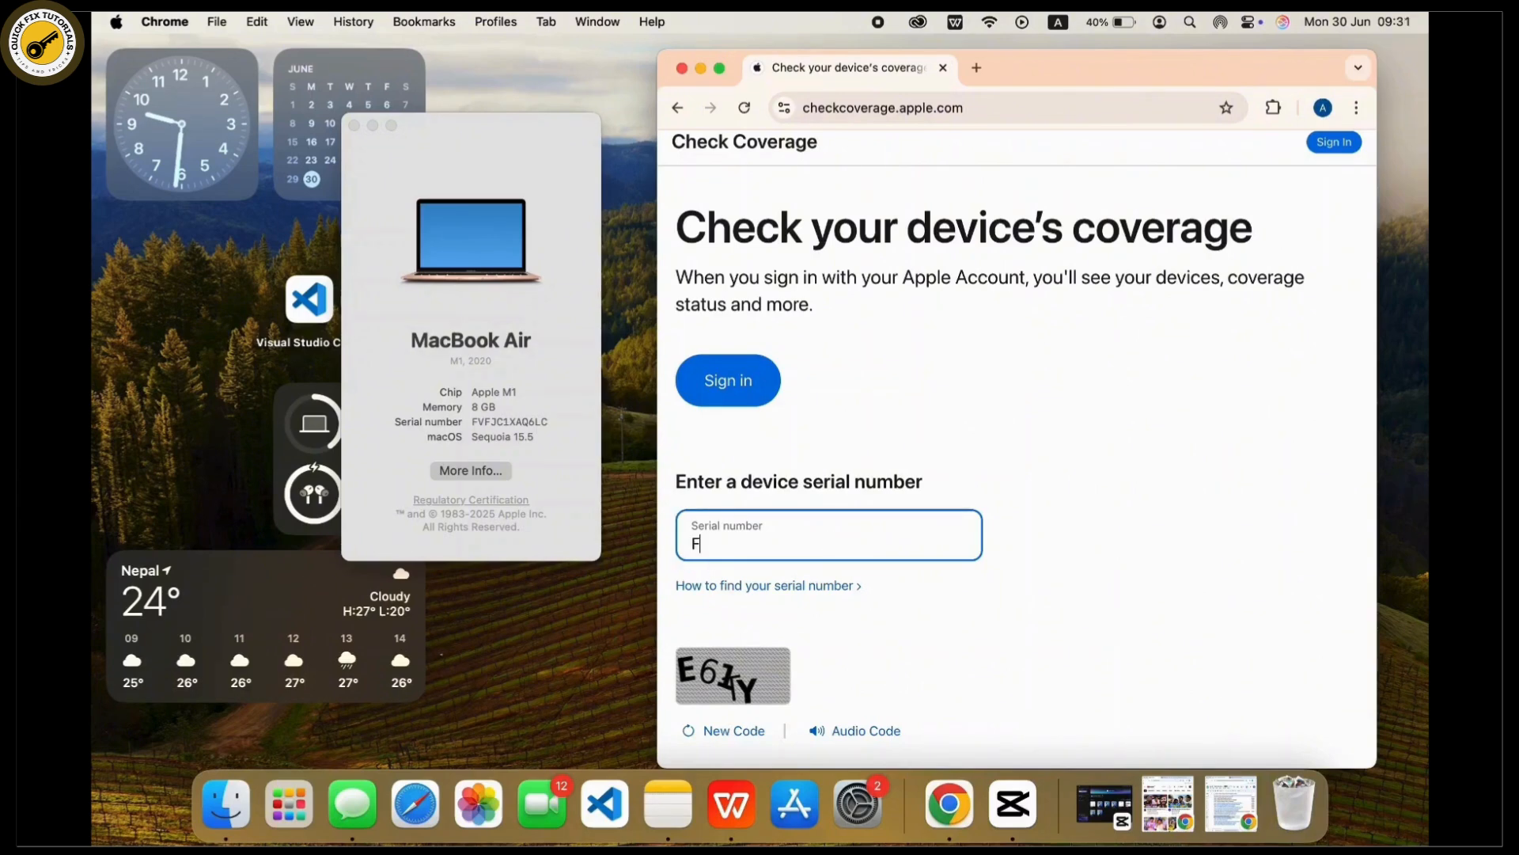
type("VF")
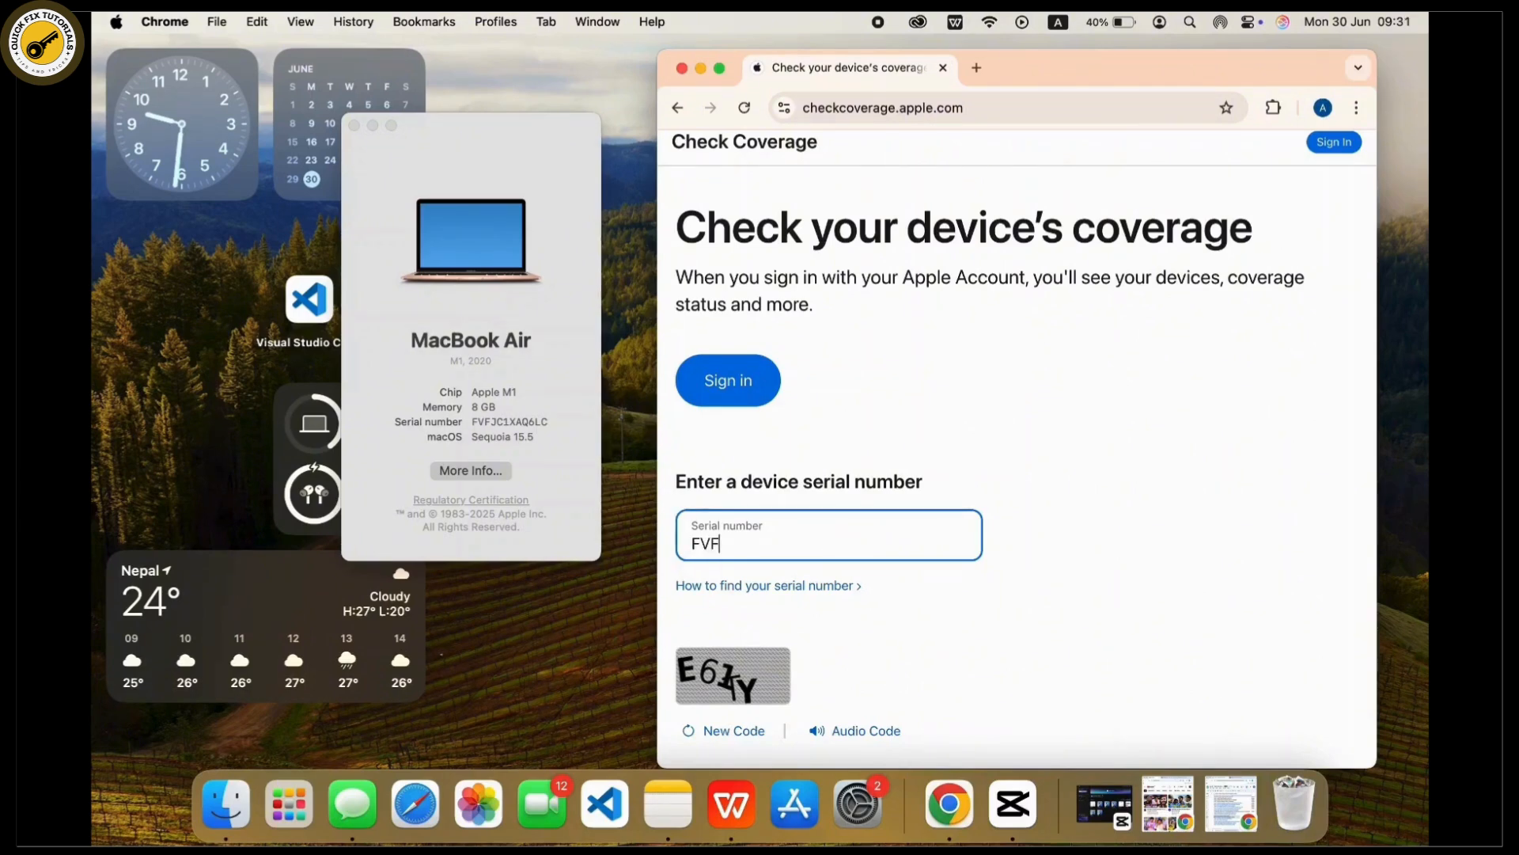
type("JC")
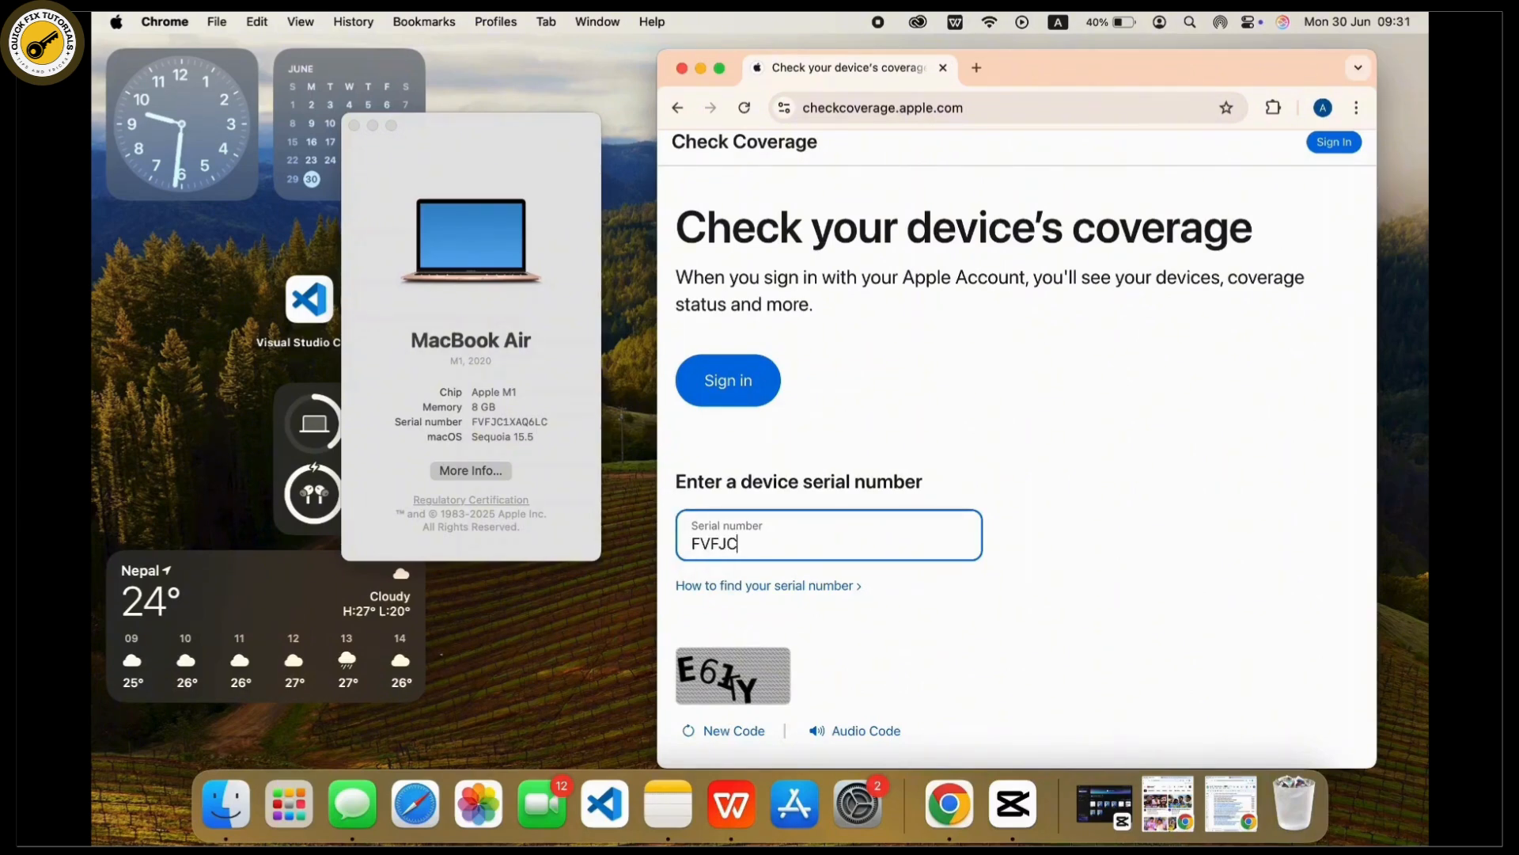
type("1X")
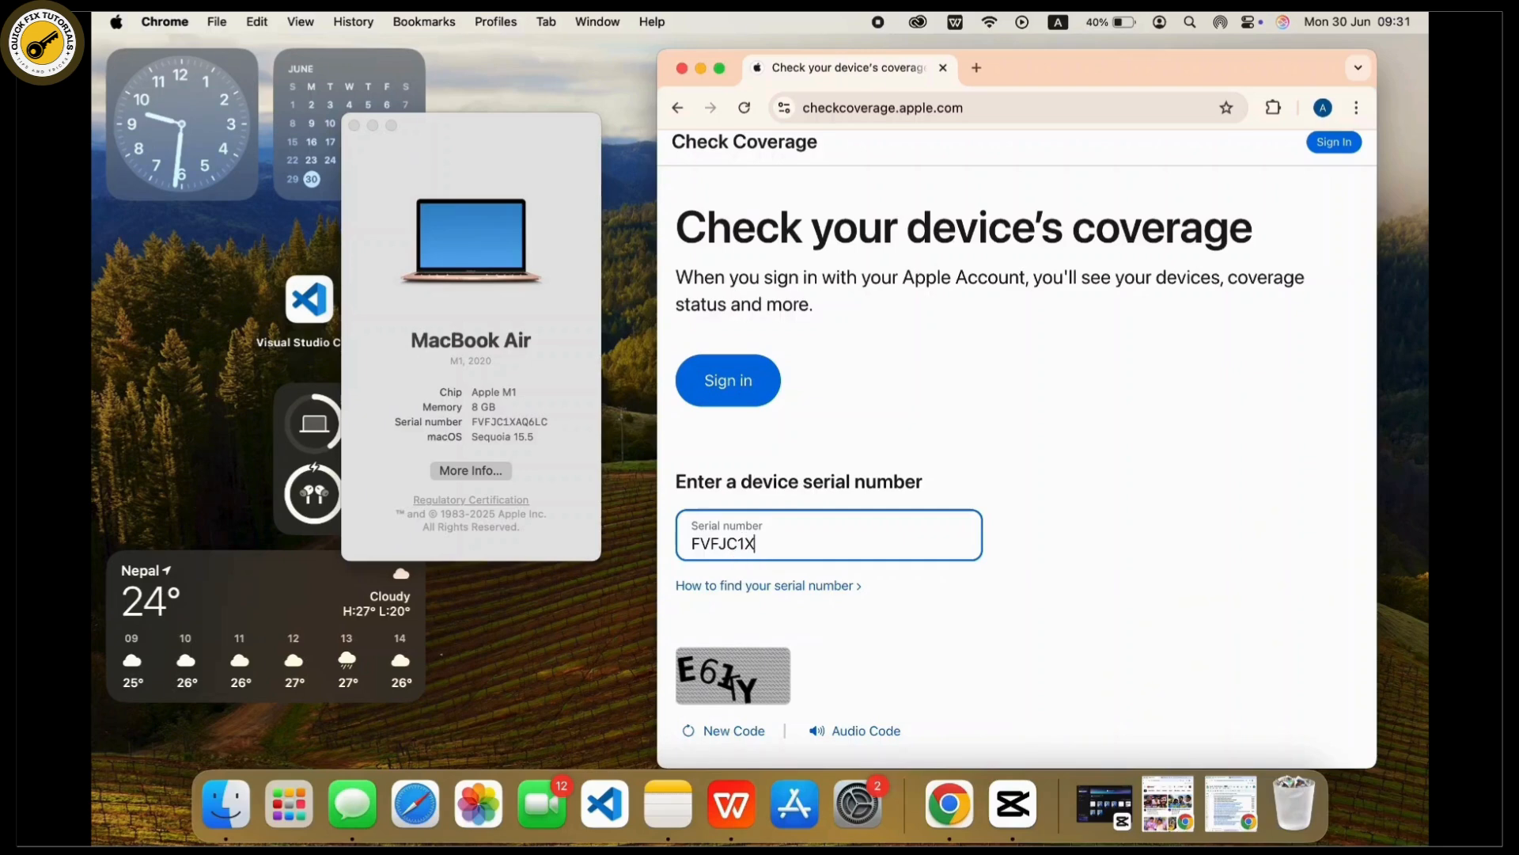
type("AQ")
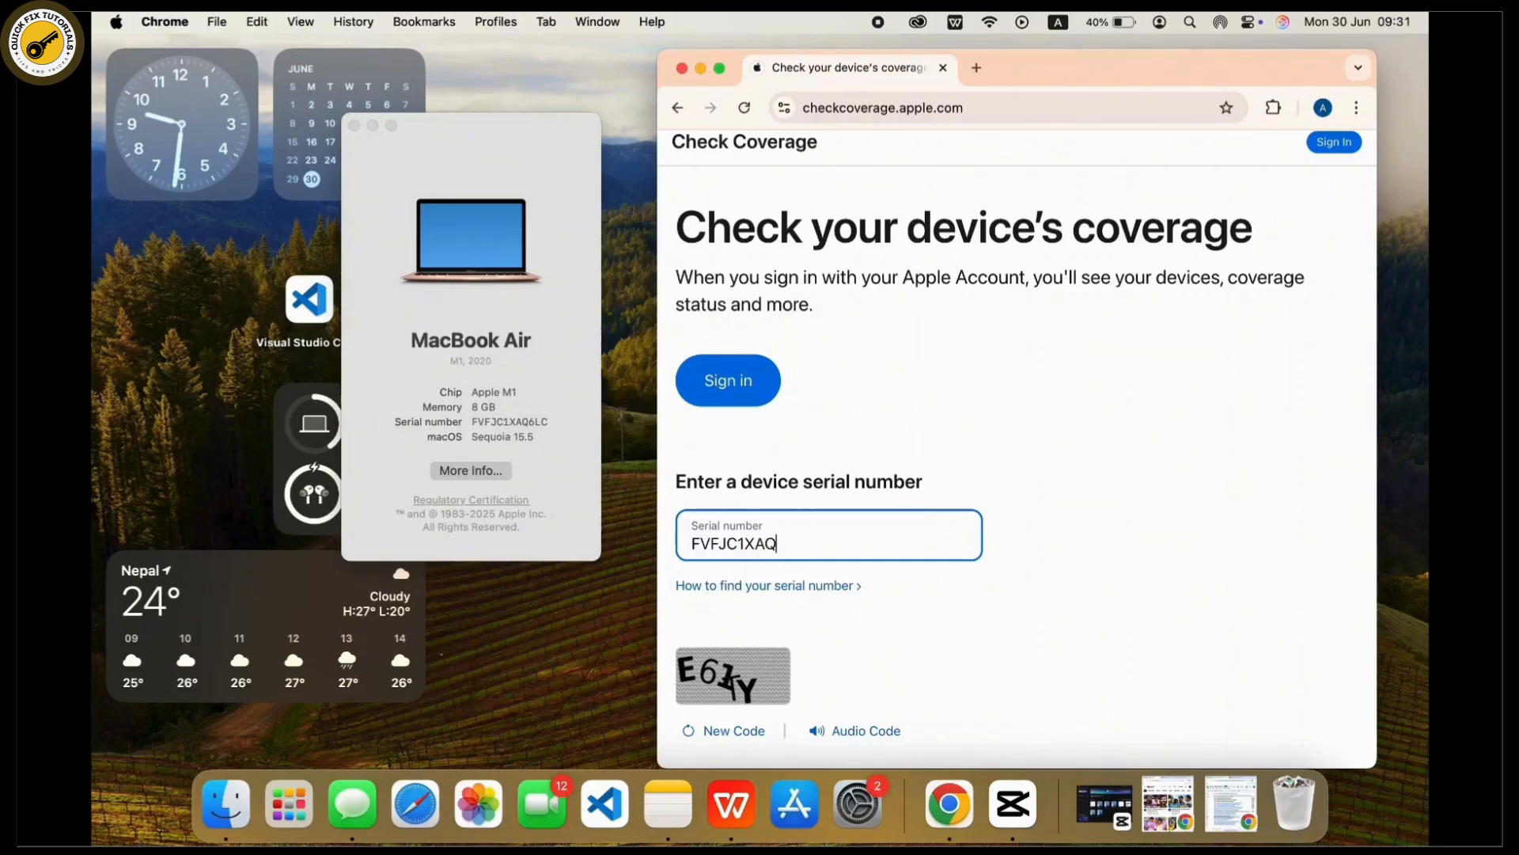
type("6")
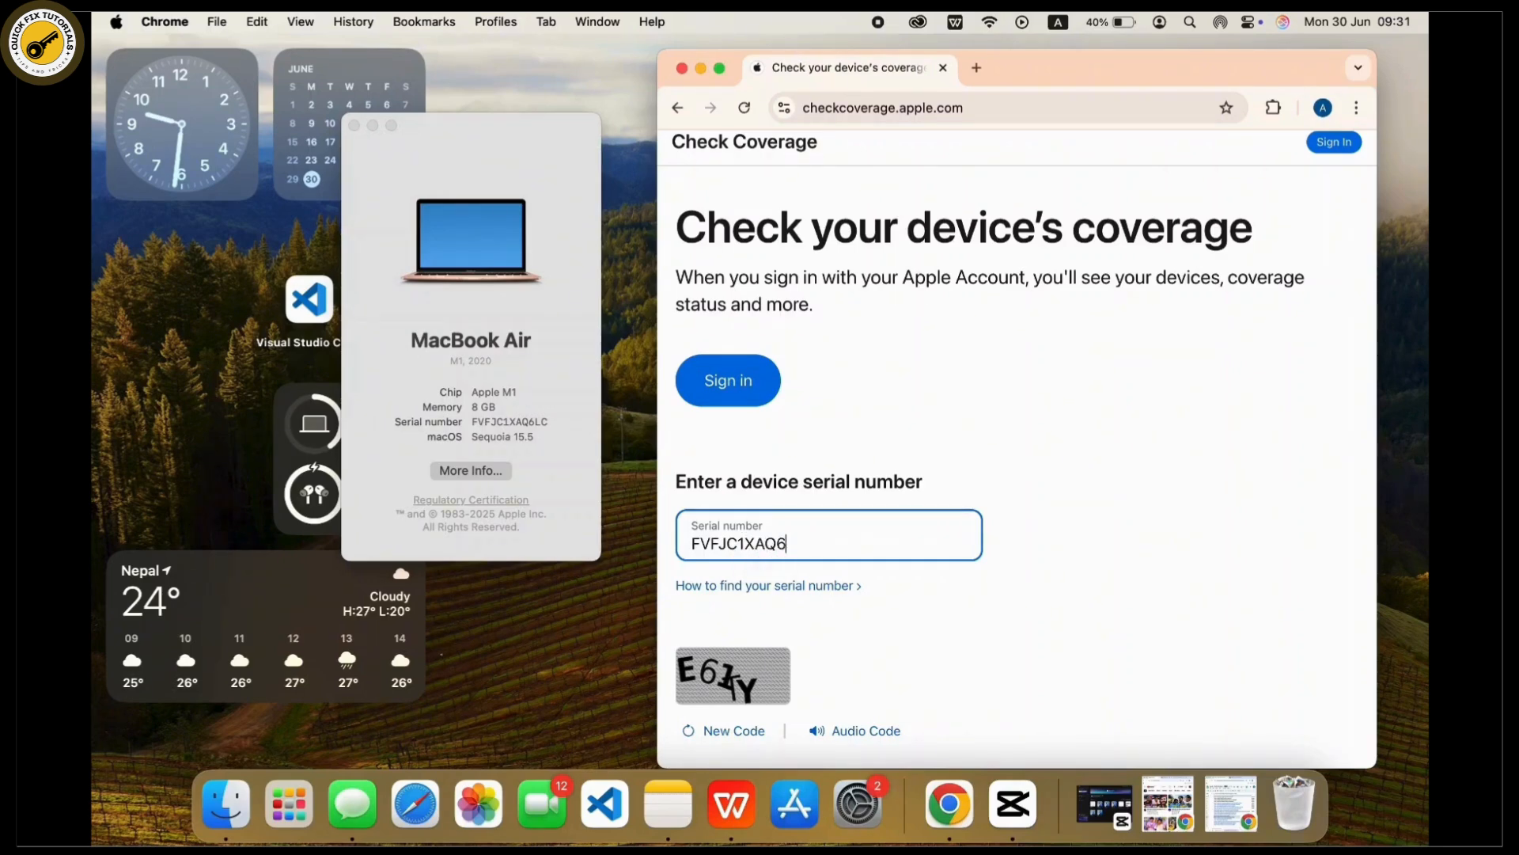
type("LC")
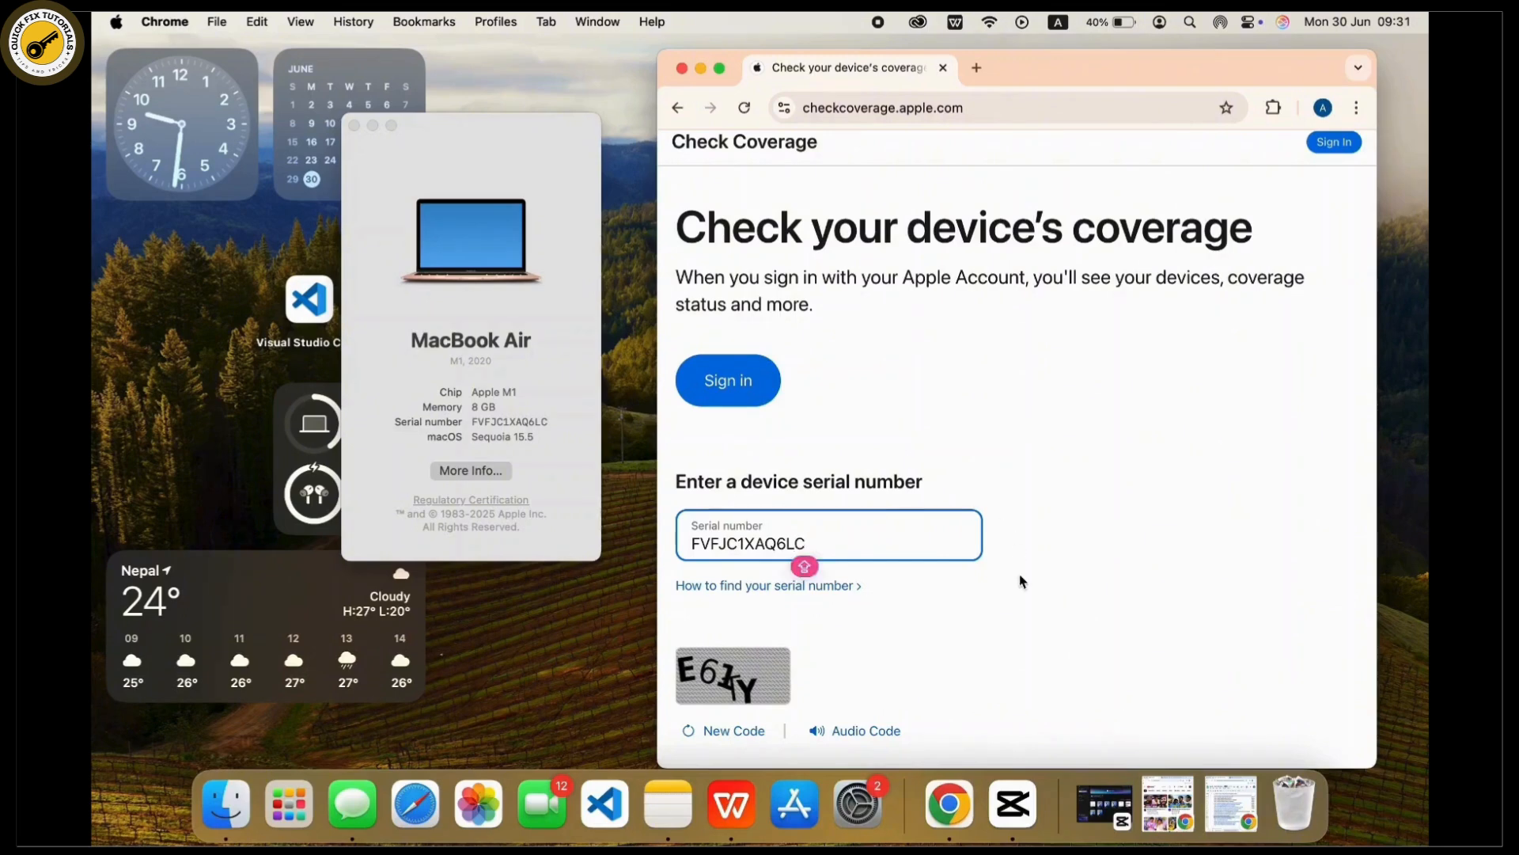
scroll("down", 3)
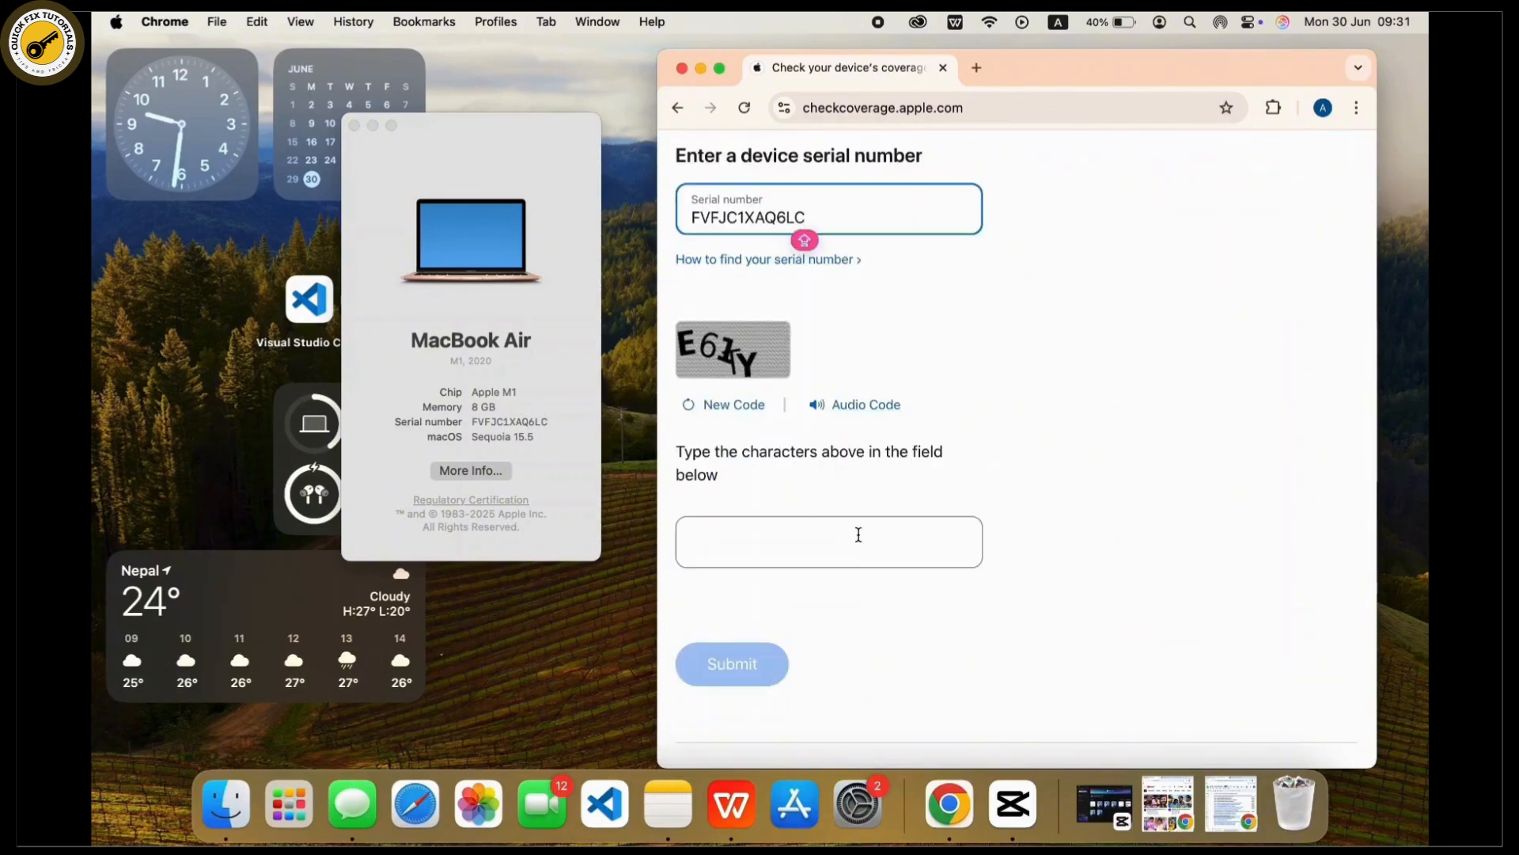
type("E")
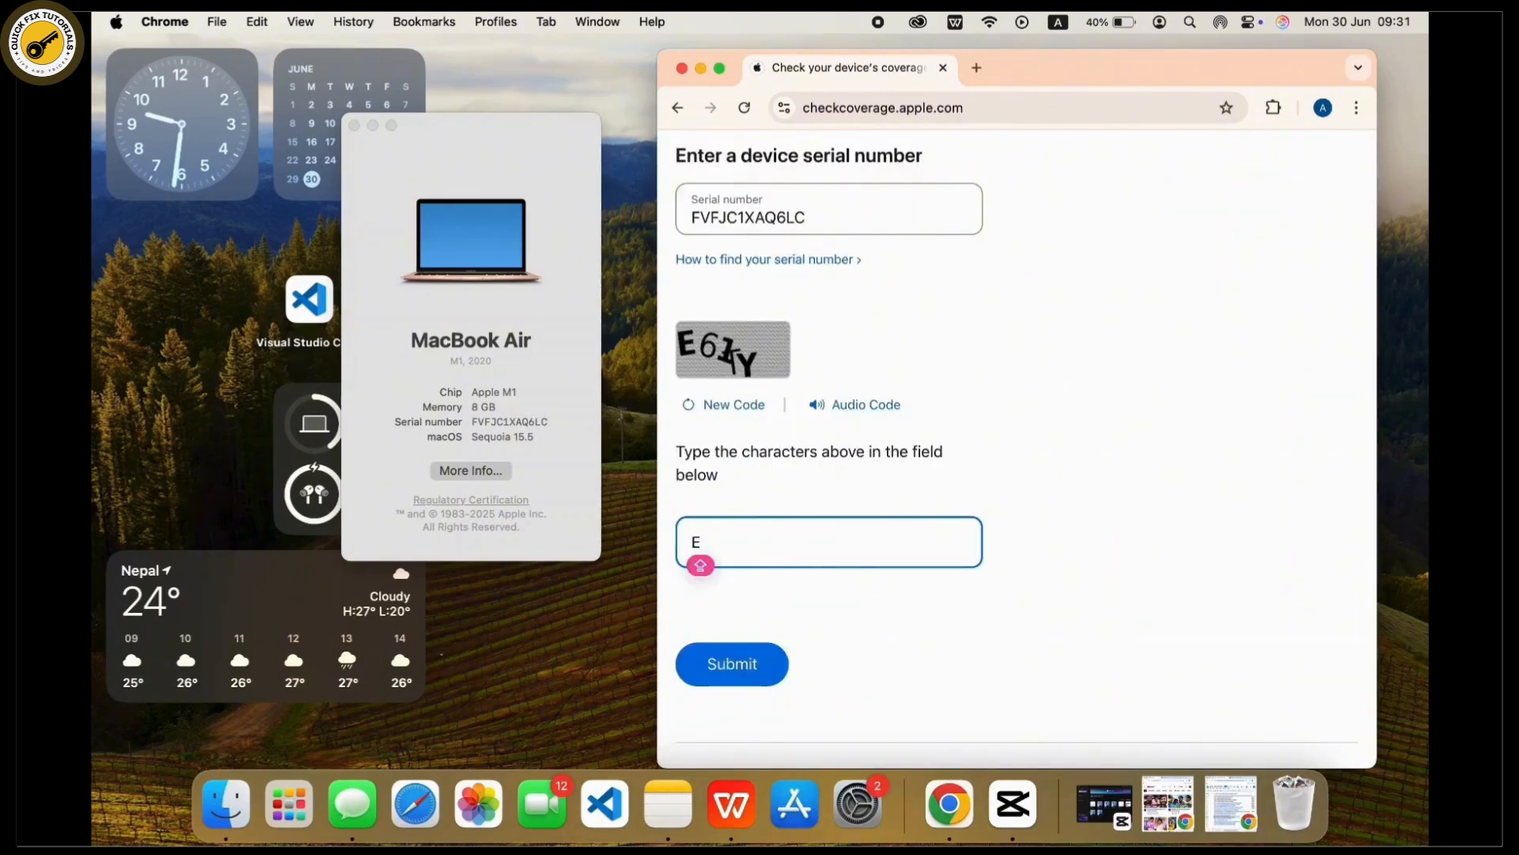
type("6")
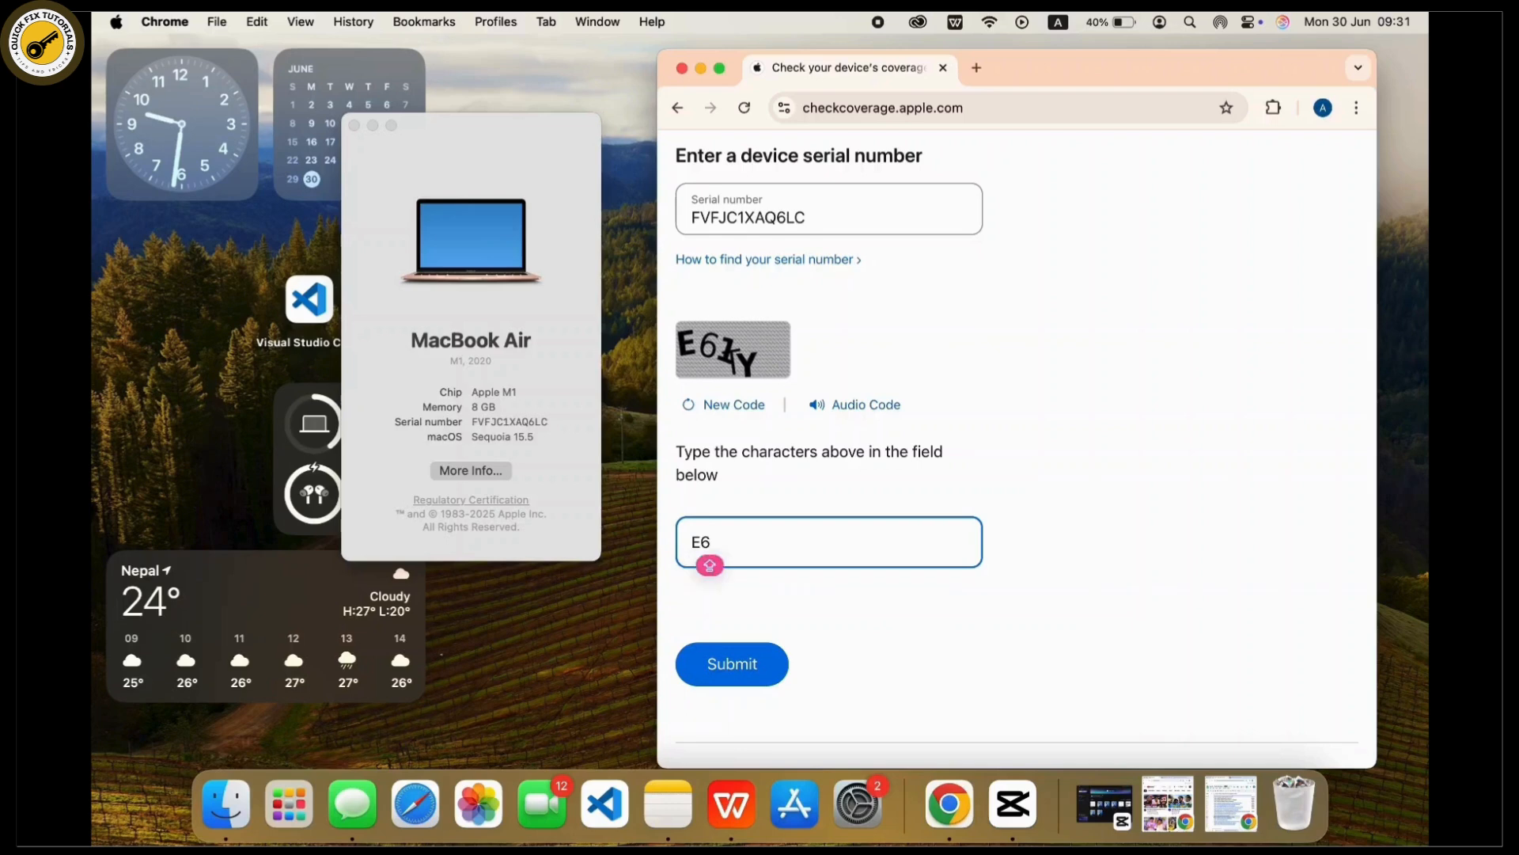
type("1")
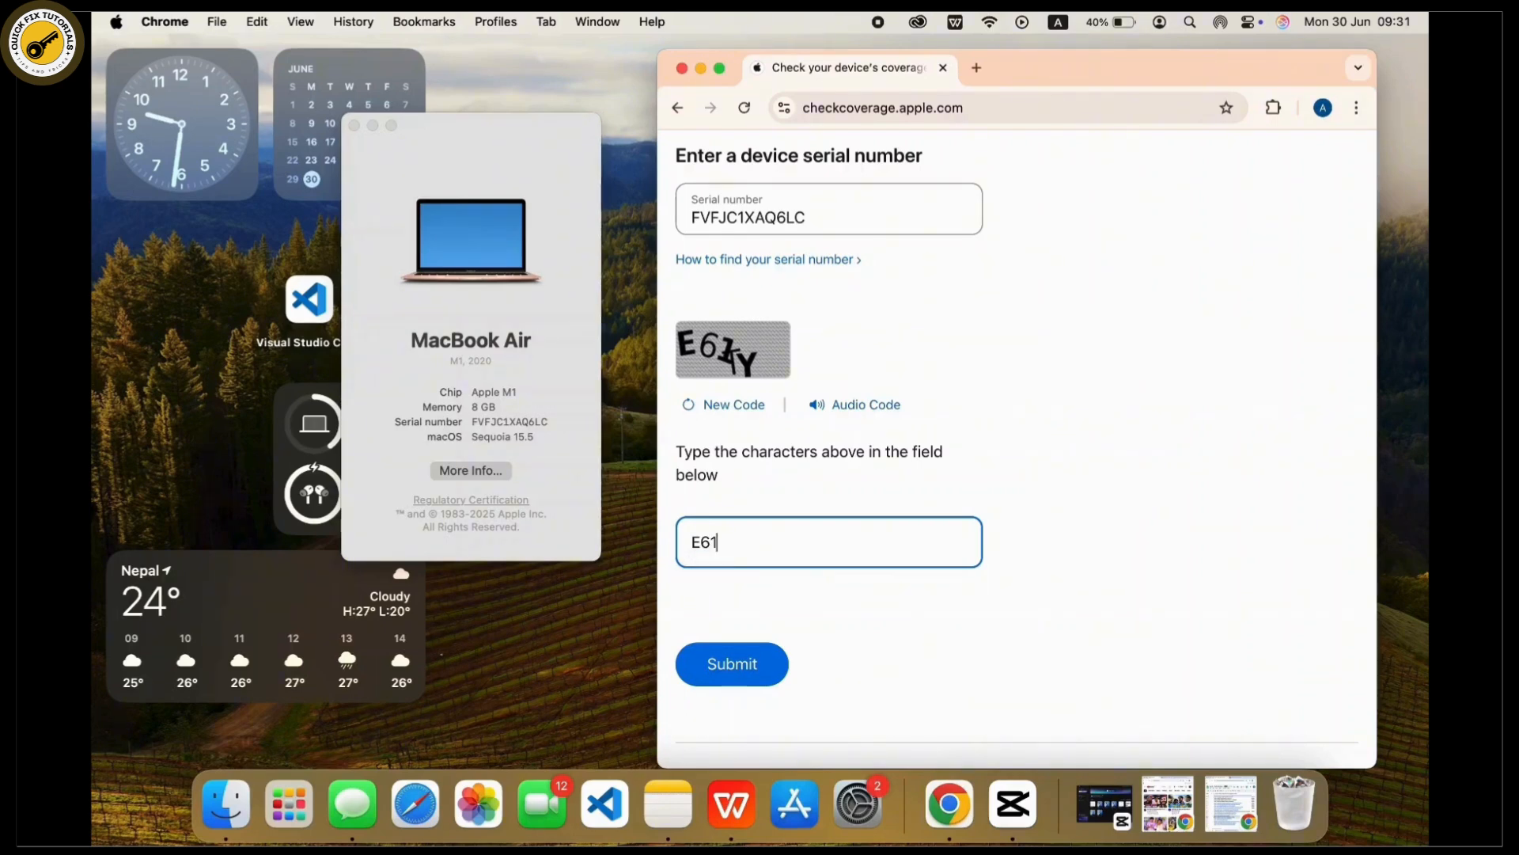
type("T")
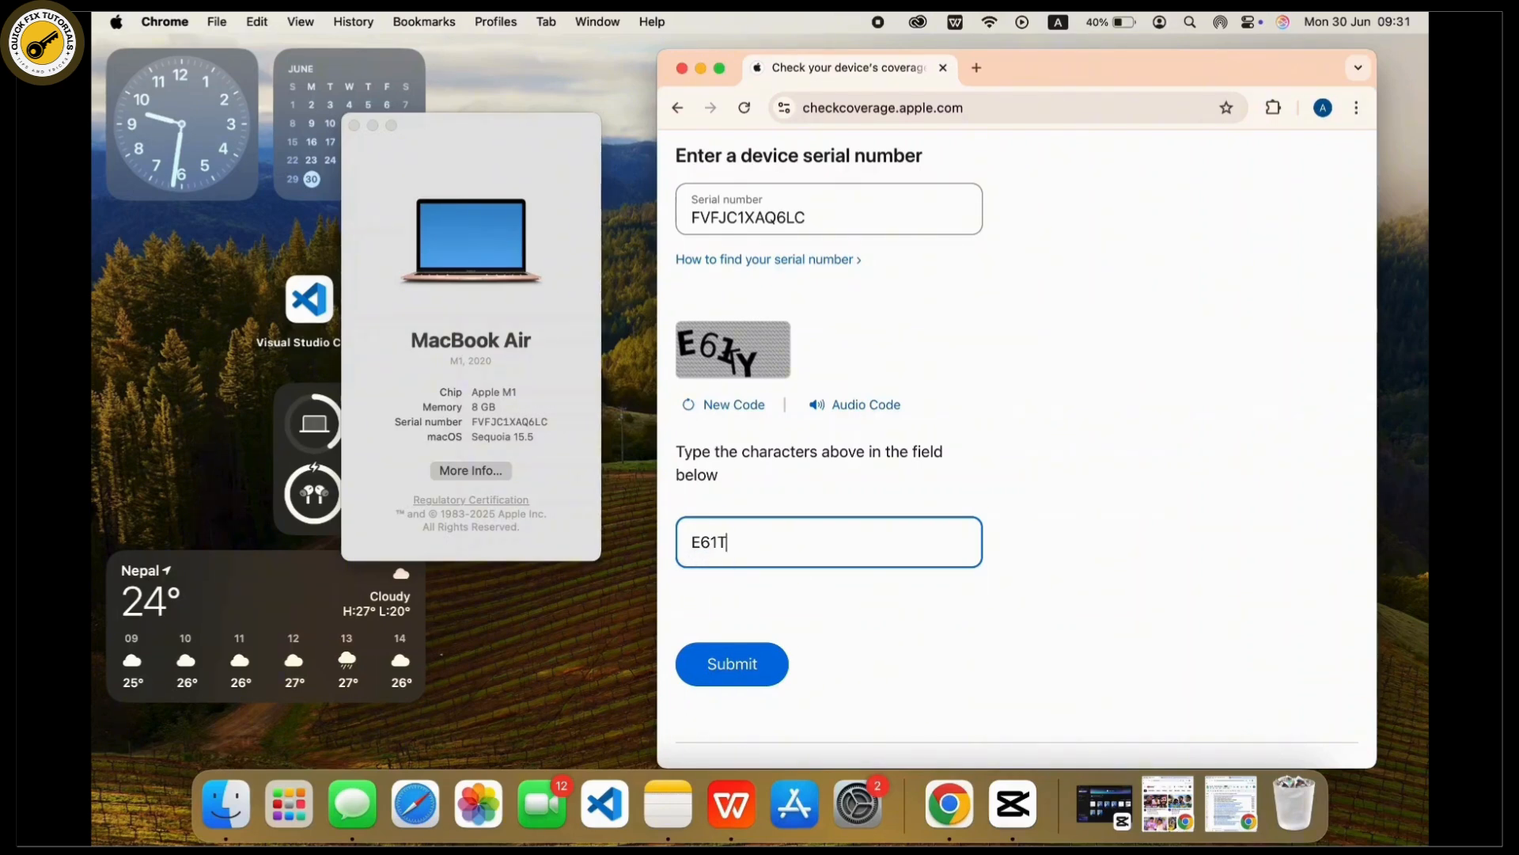
type("Y")
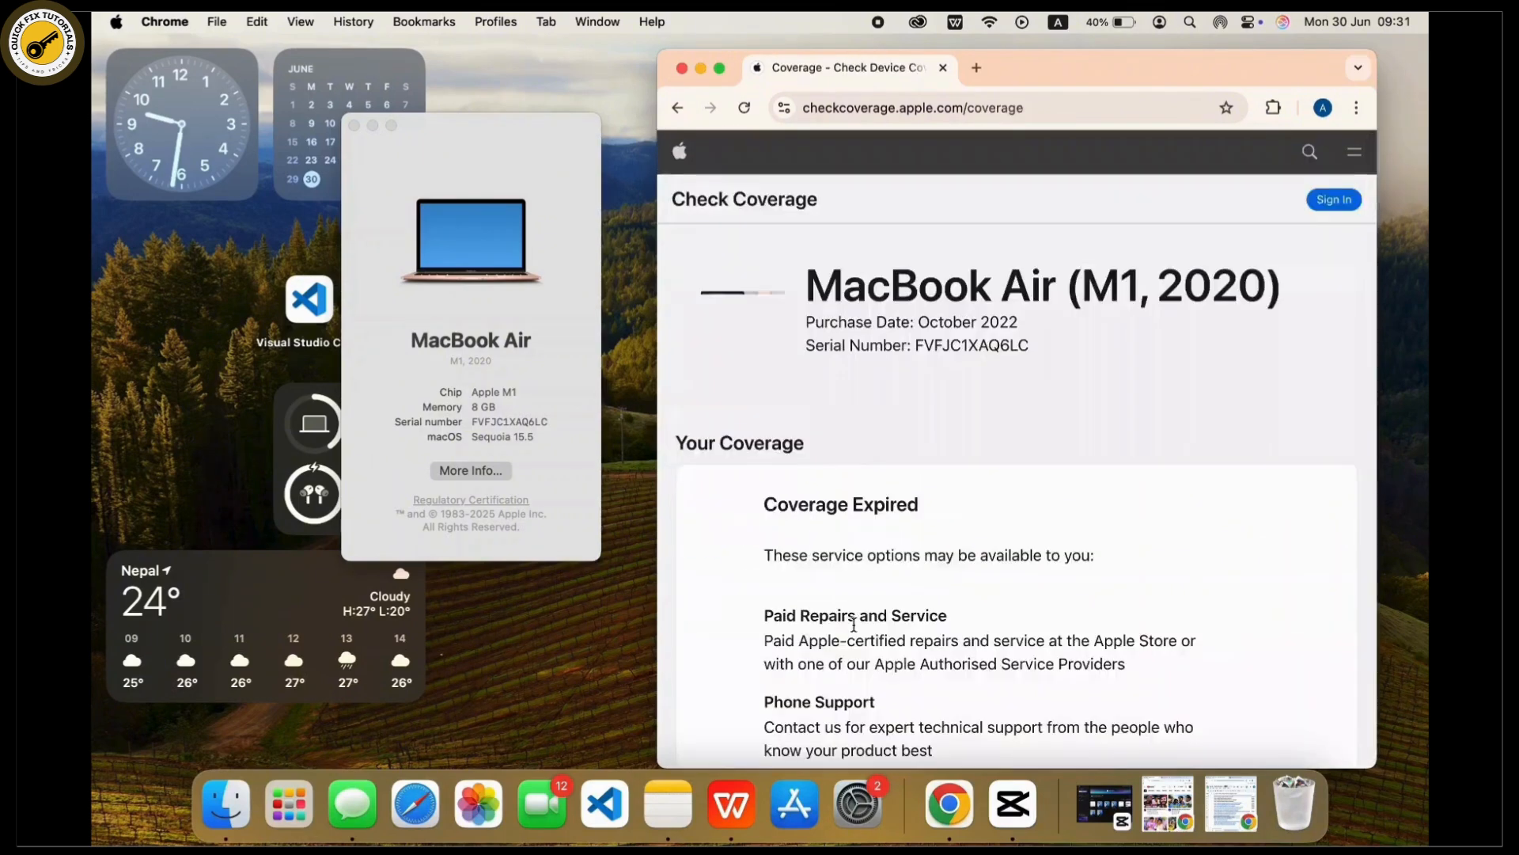
Step: Scroll through the MacBook Air coverage results showing Coverage Expired and repair options
scroll("down", 3)
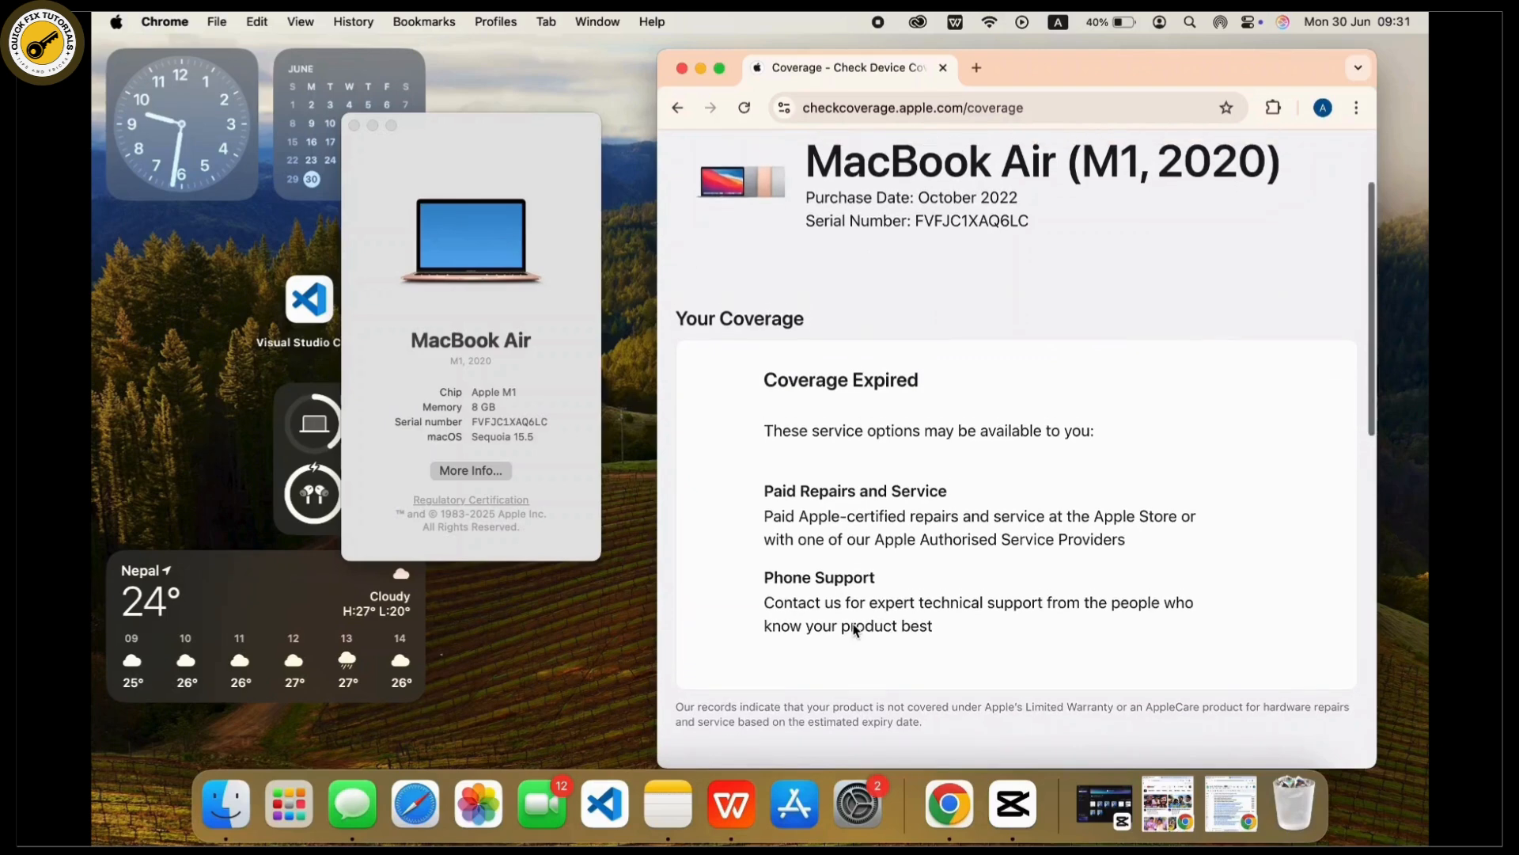
scroll("up", 3)
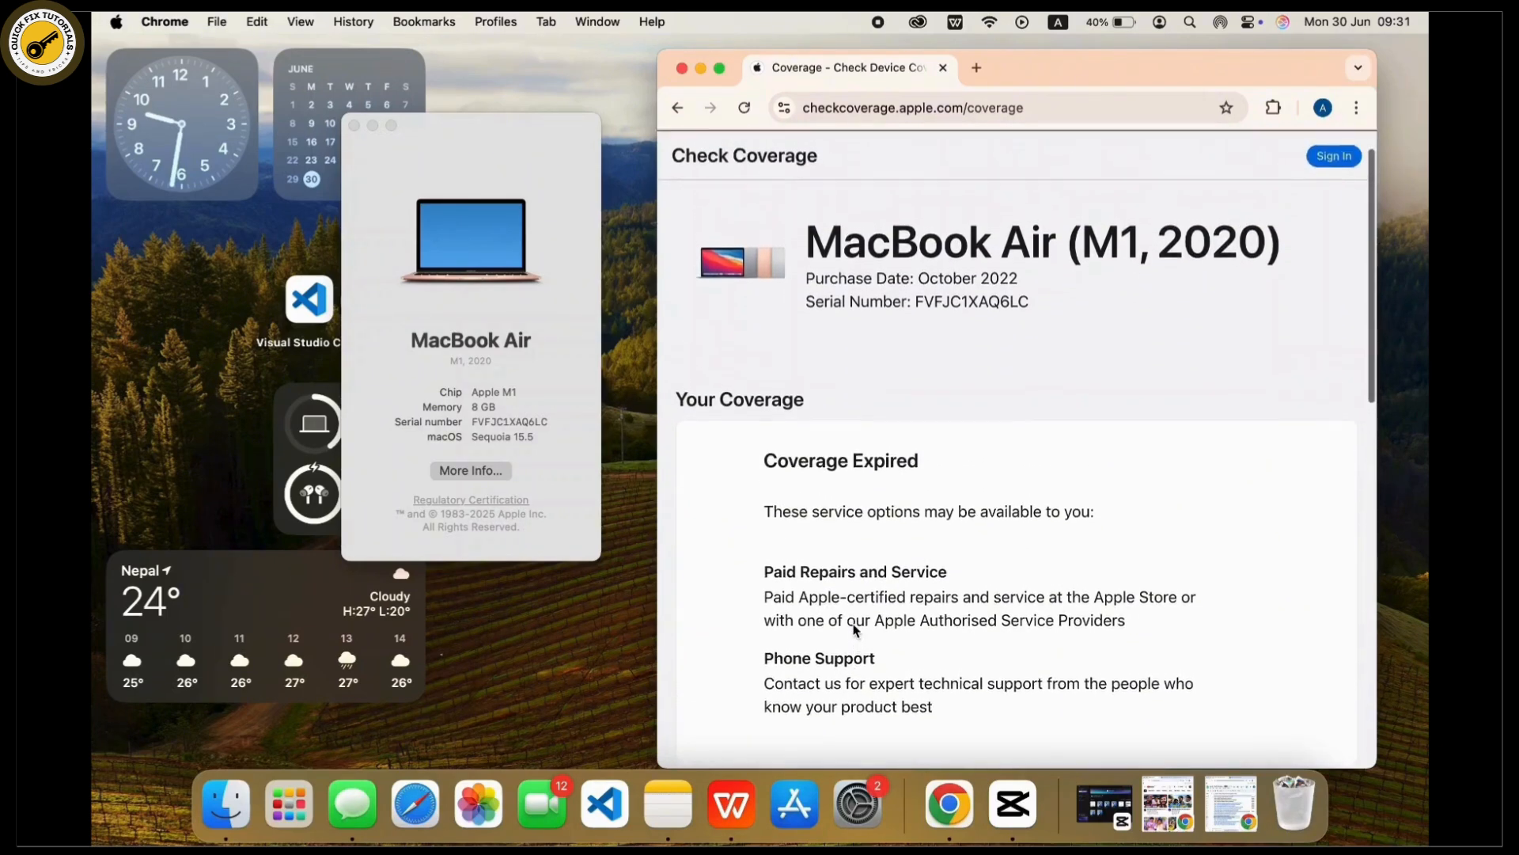
scroll("up", 3)
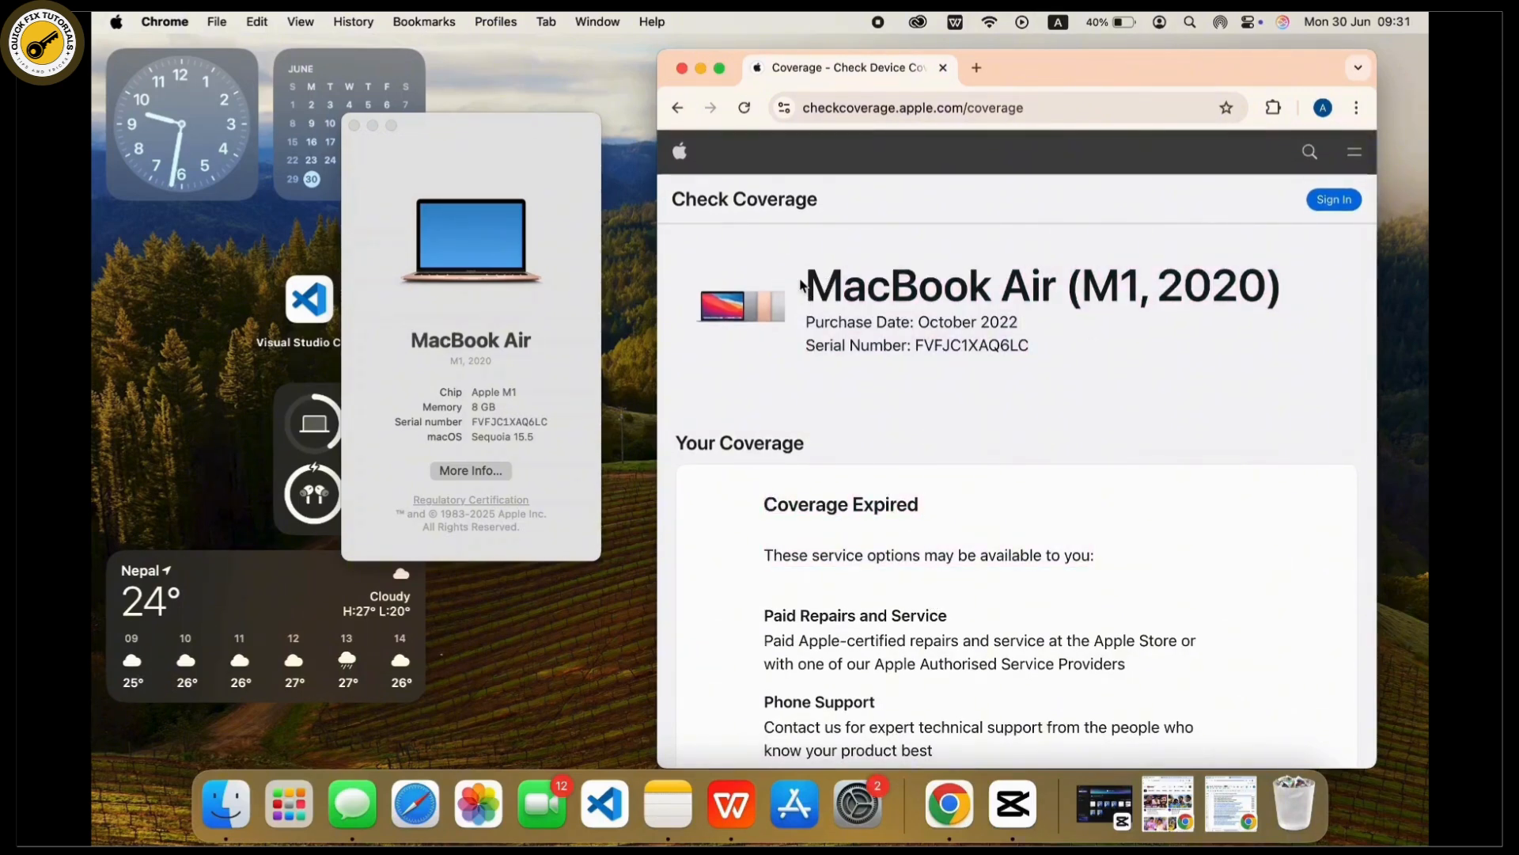
mouse_move(997, 310)
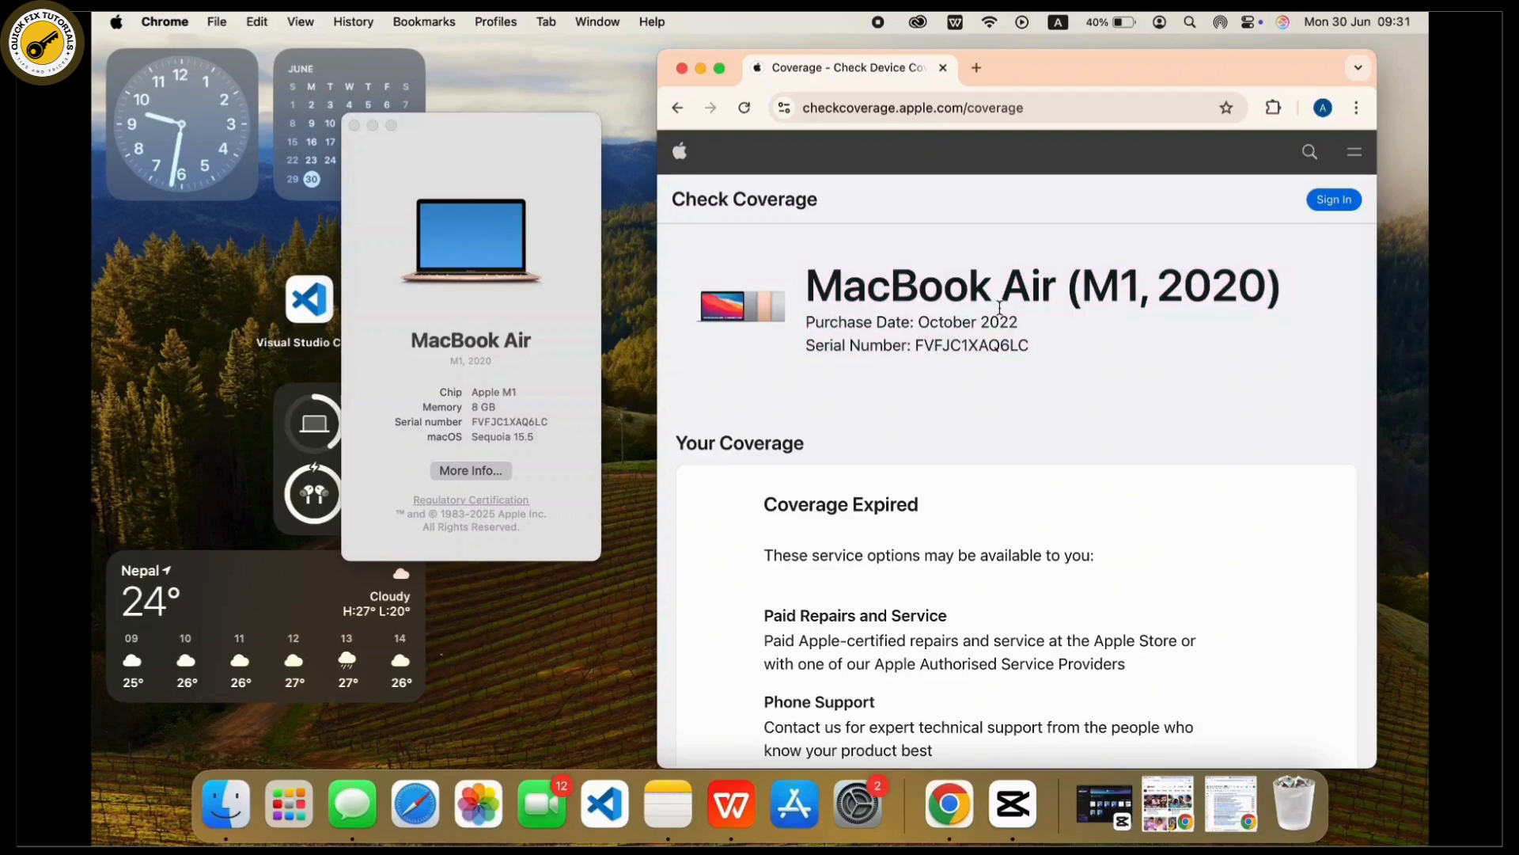